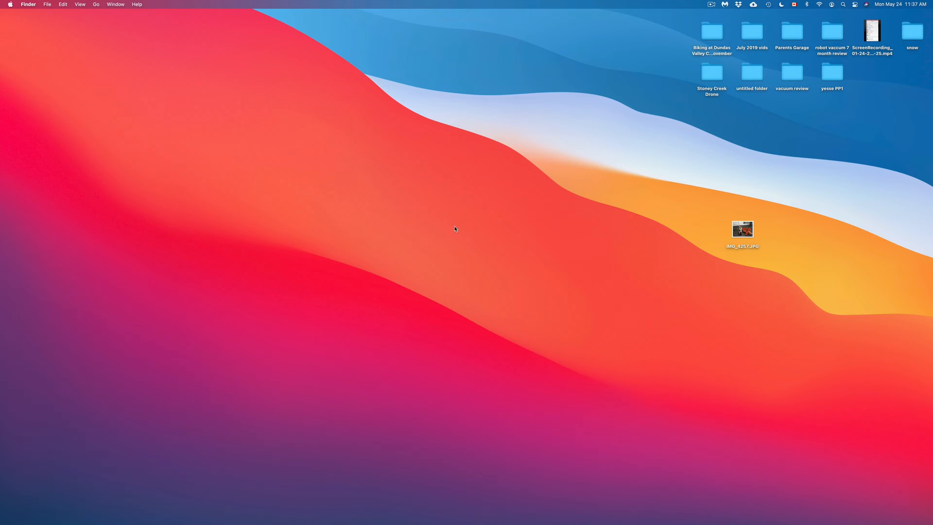
mouse_move(540, 268)
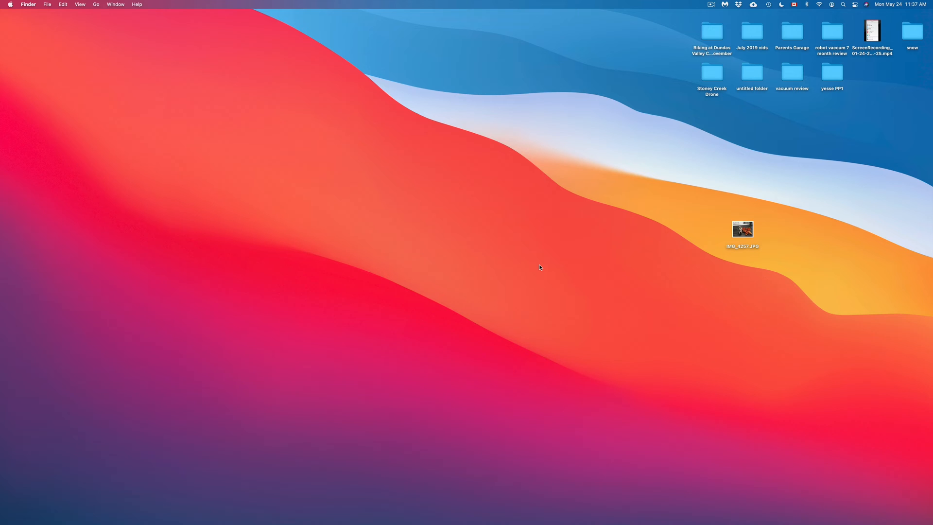
mouse_move(39, 93)
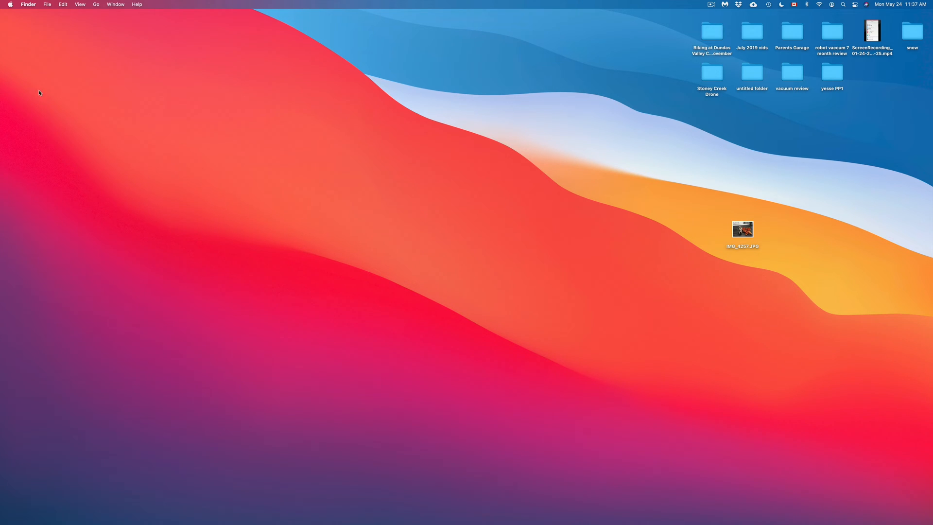
mouse_move(45, 26)
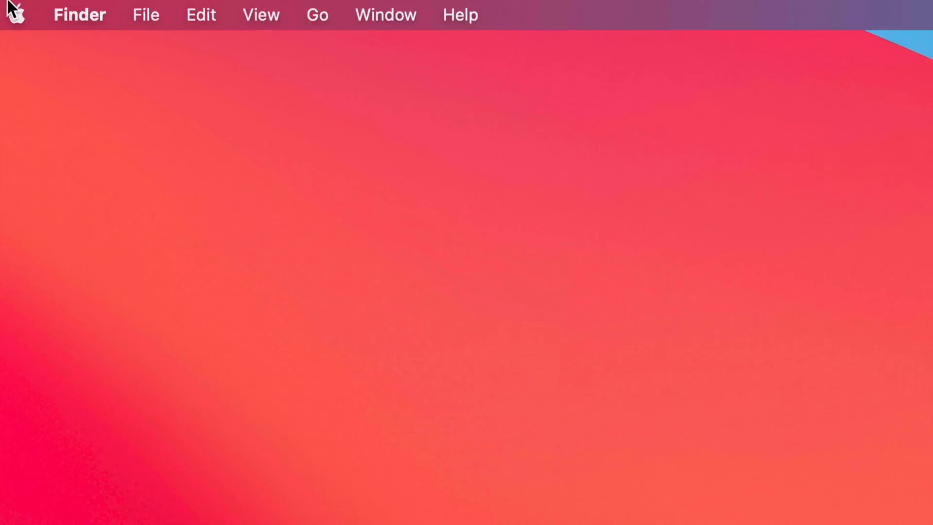
Launch System Preferences from the Apple menu over the Finder desktop.
click(16, 14)
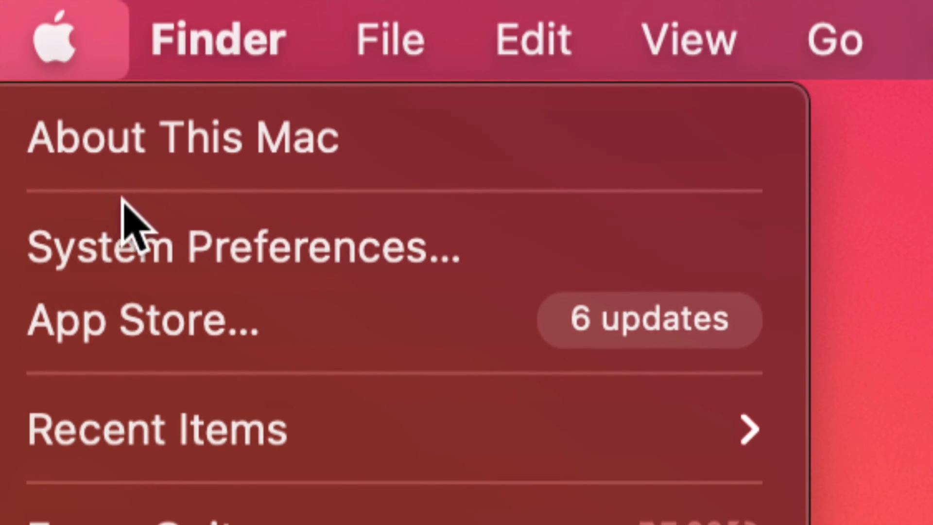
mouse_move(232, 262)
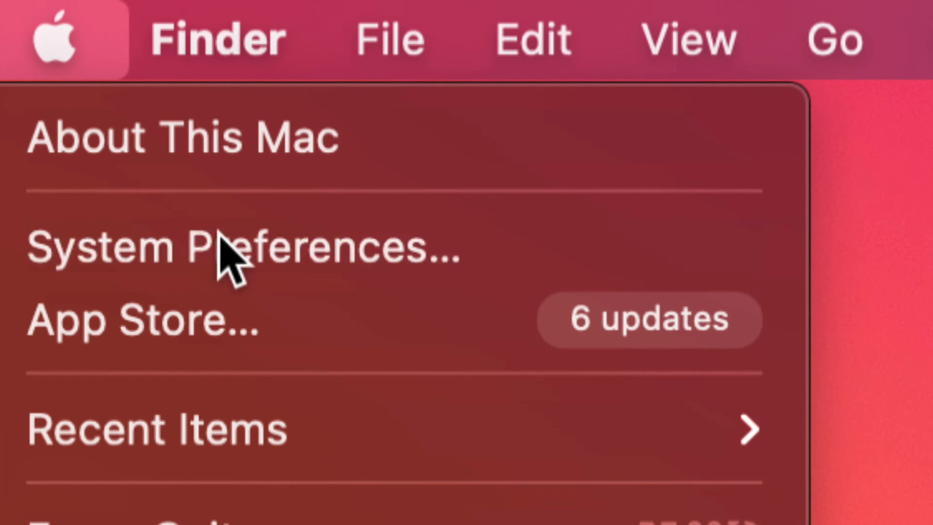
click(239, 247)
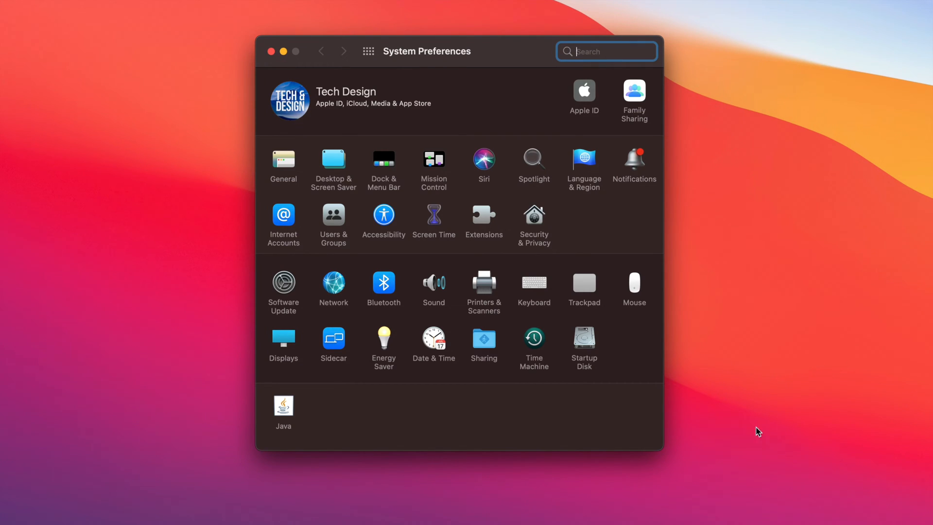
mouse_move(334, 258)
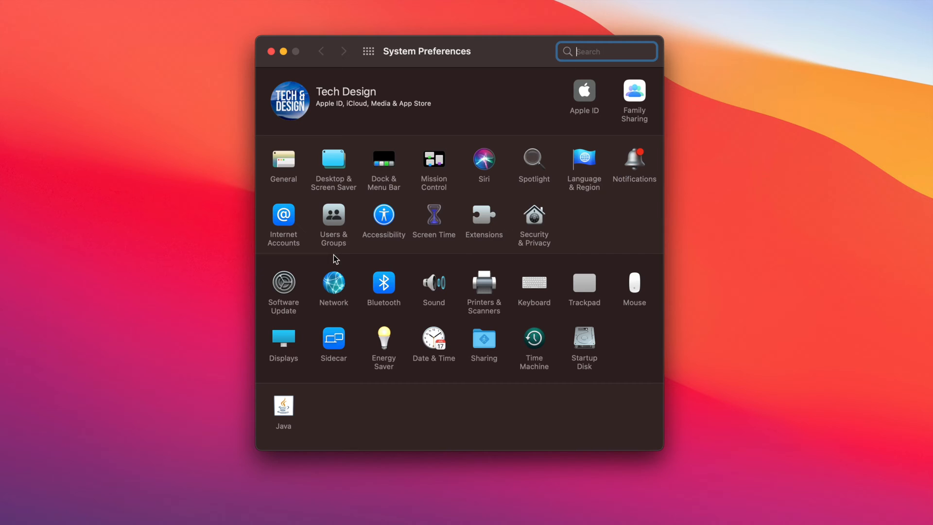
mouse_move(345, 142)
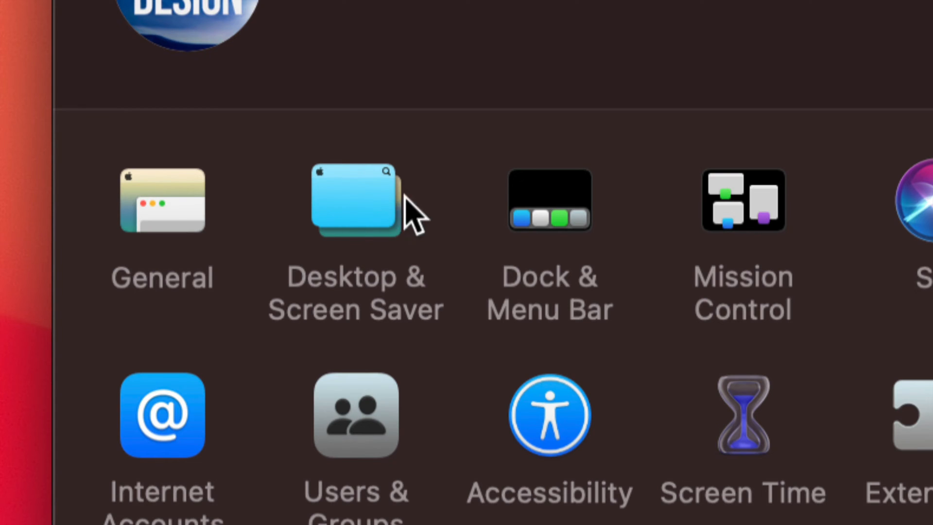
Enter Desktop & Screen Saver and browse Apple's built-in Desktop Pictures.
click(355, 201)
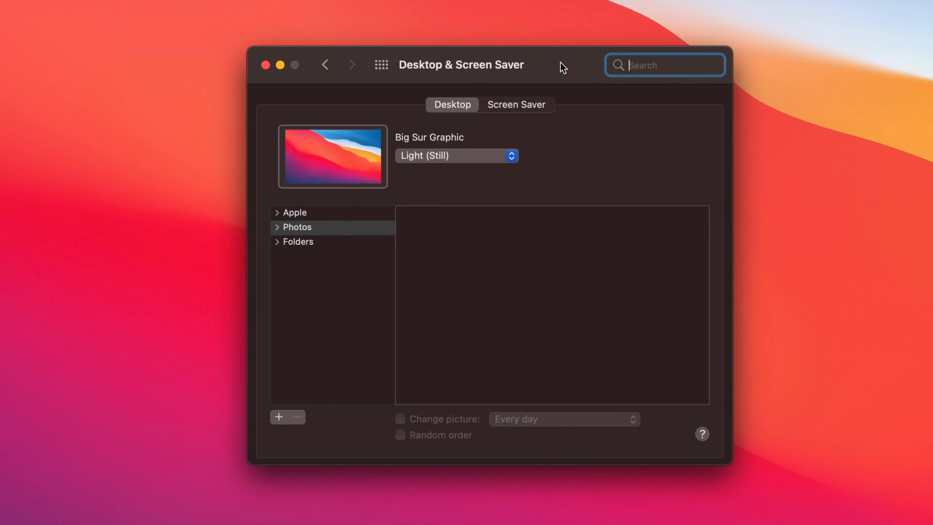
mouse_move(307, 227)
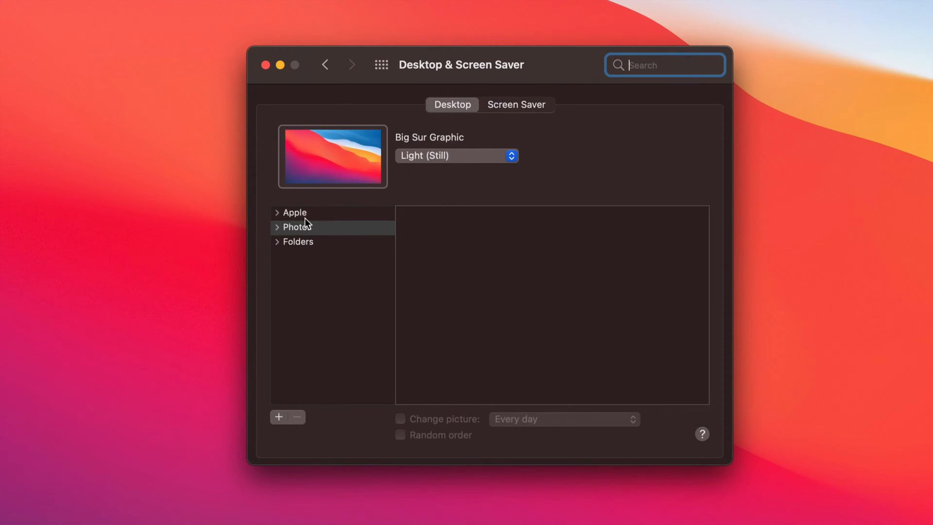
click(277, 212)
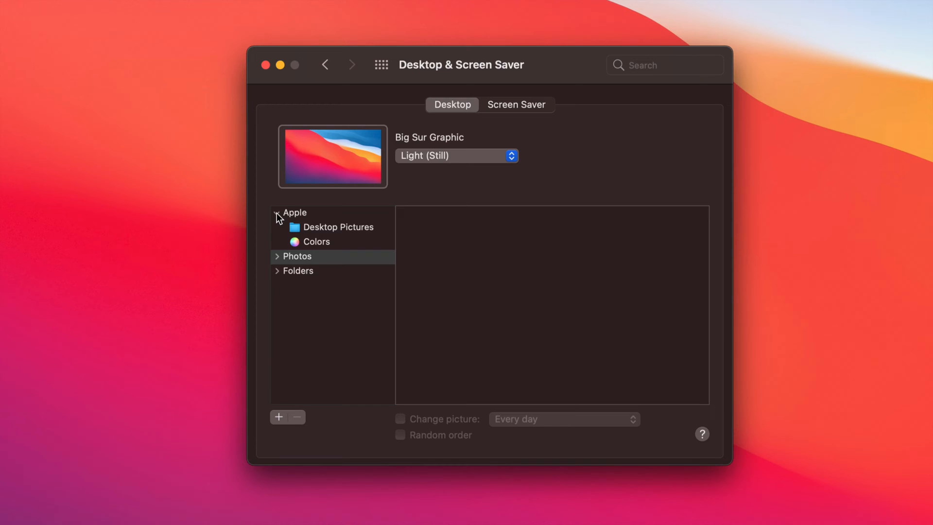
click(340, 227)
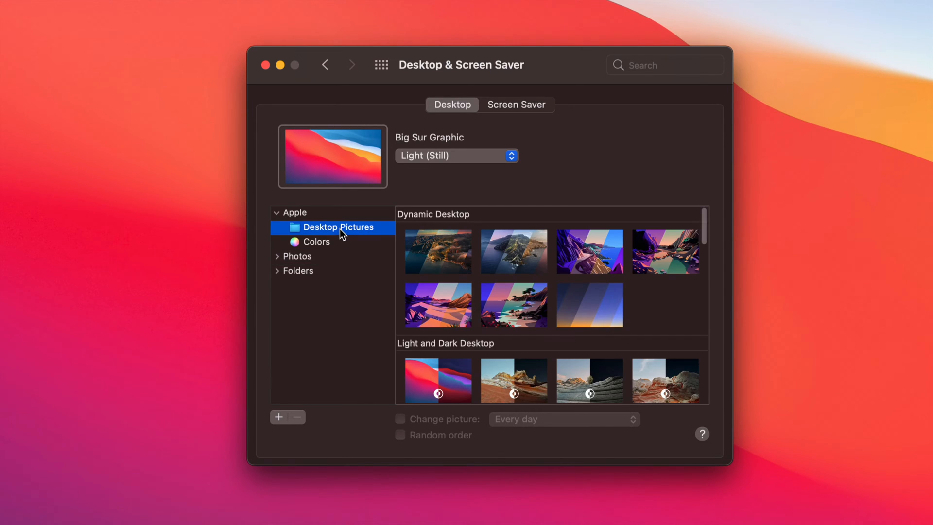
scroll(down, 3)
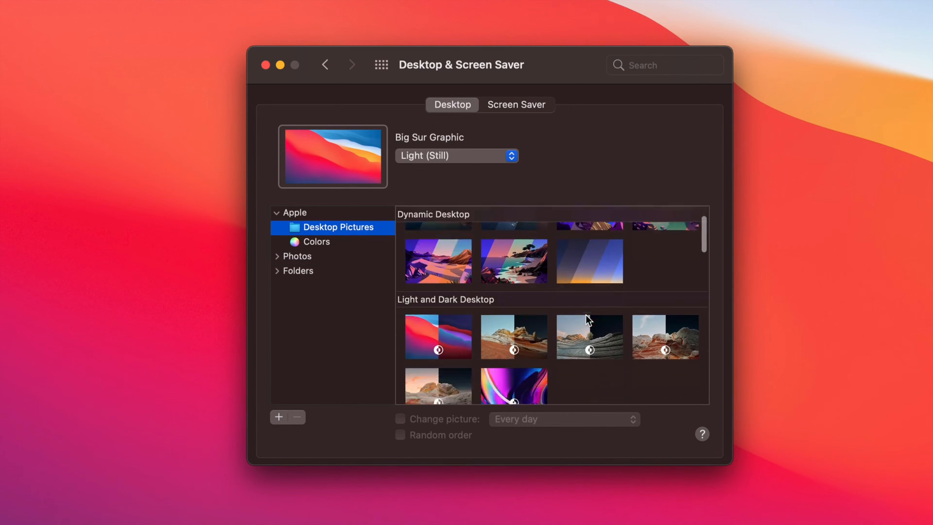
scroll(up, 3)
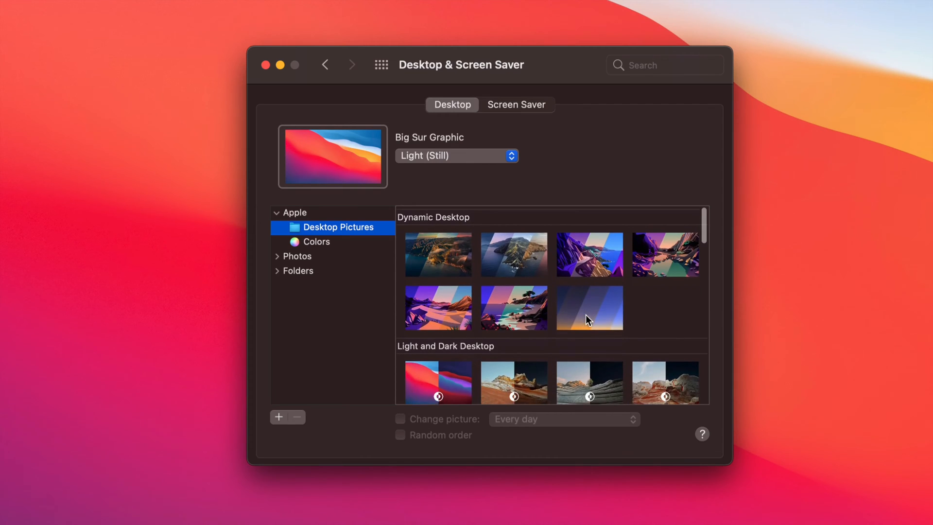
Expand the Folders source to show the Pictures folder, then expand the Photos source.
click(277, 271)
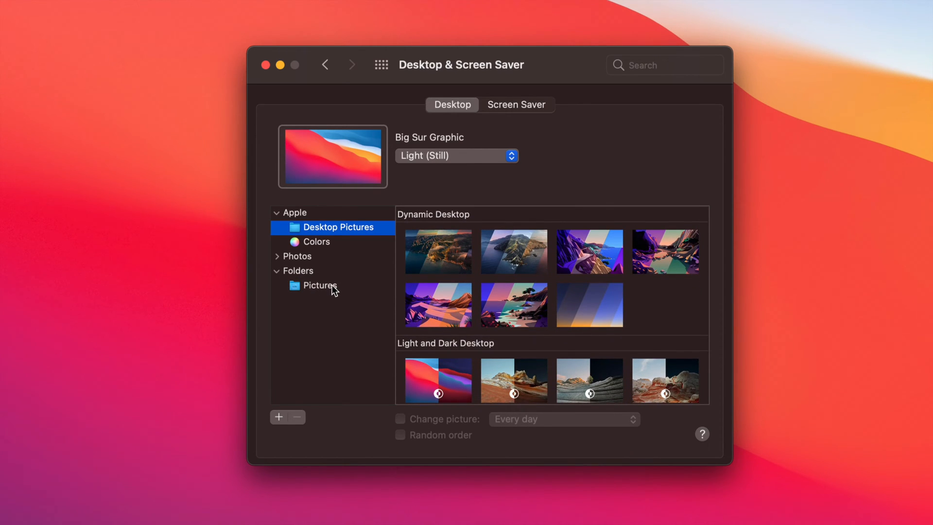
click(321, 286)
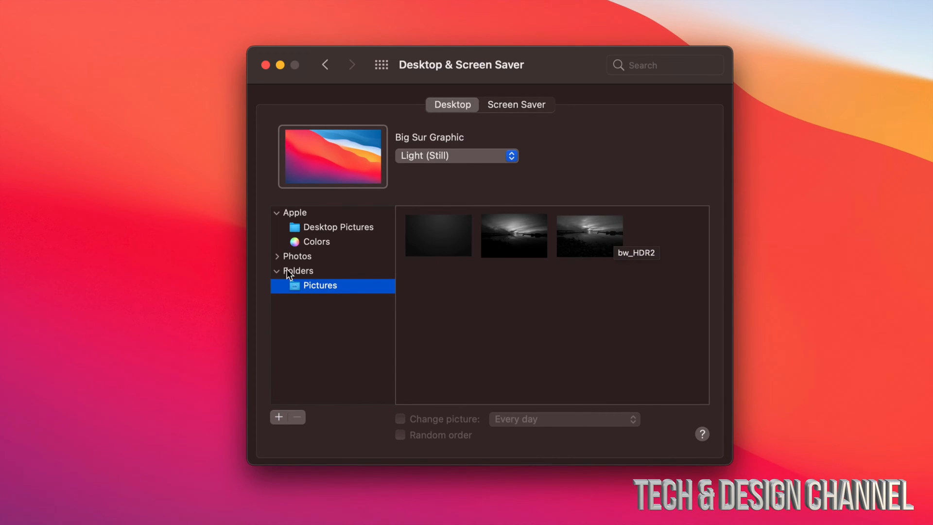
click(278, 256)
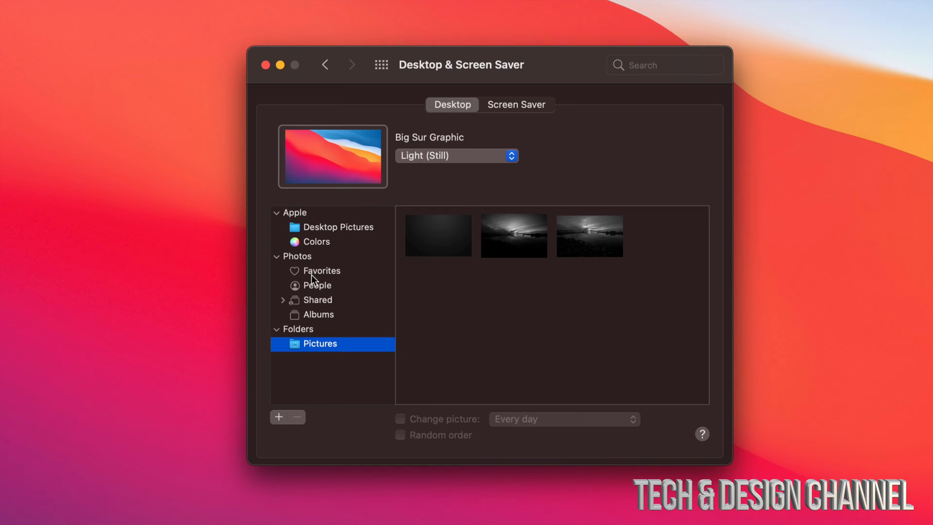
mouse_move(315, 299)
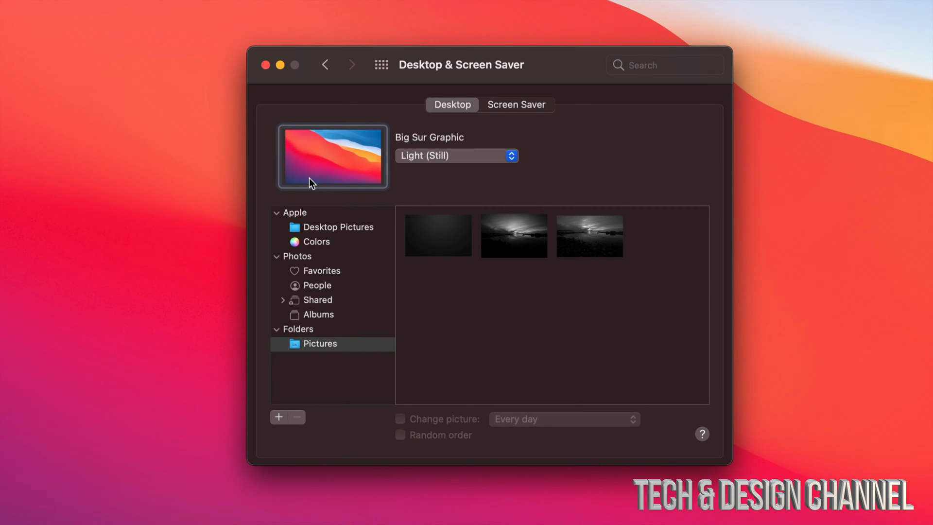
mouse_move(271, 67)
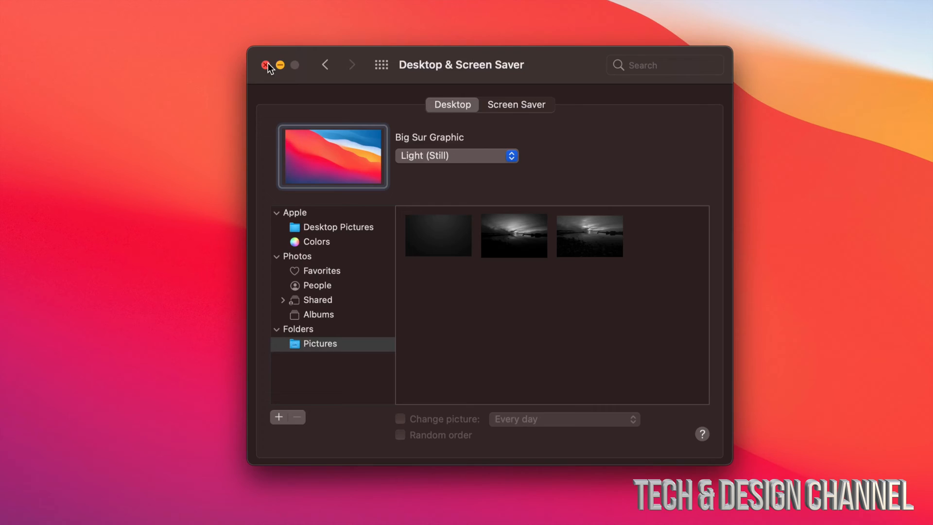
Close the wallpaper settings and bring up IMG_4257.JPG's shortcut menu with Set Desktop Picture.
click(266, 64)
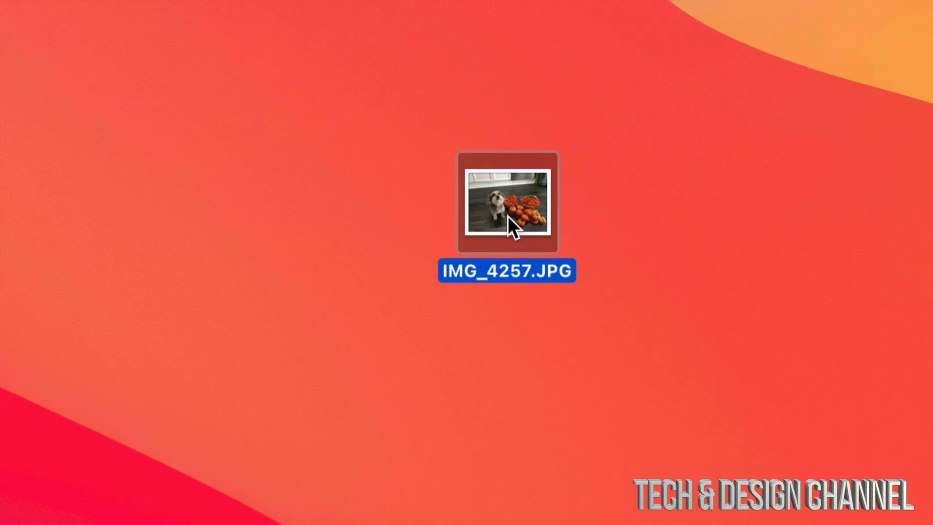
right_click(508, 201)
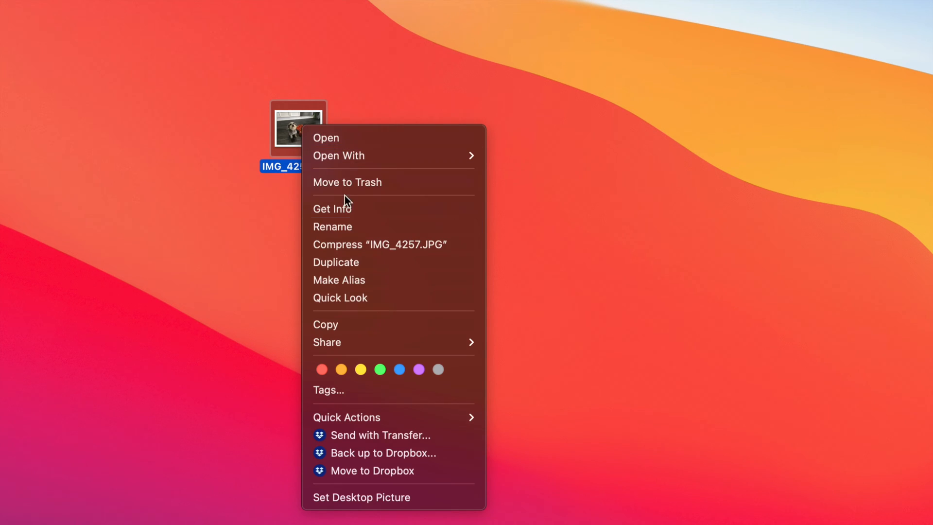
mouse_move(361, 497)
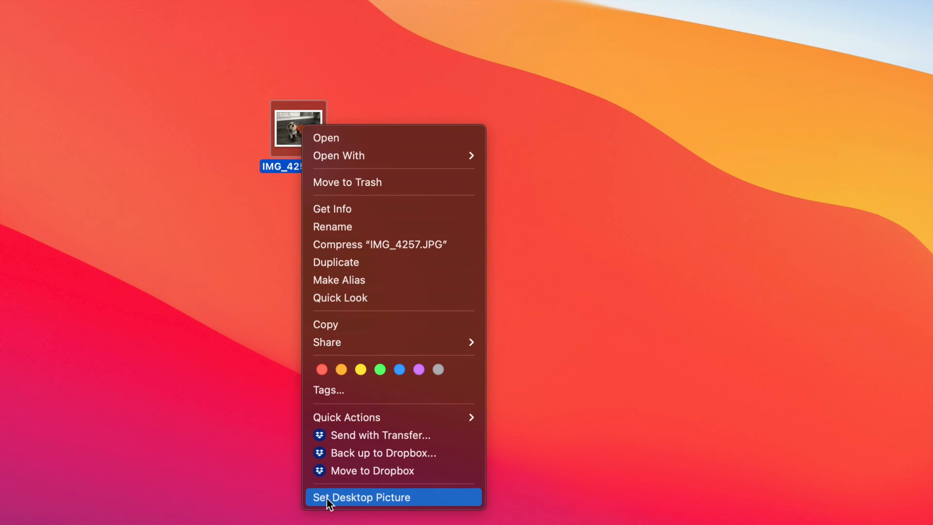
mouse_move(438, 504)
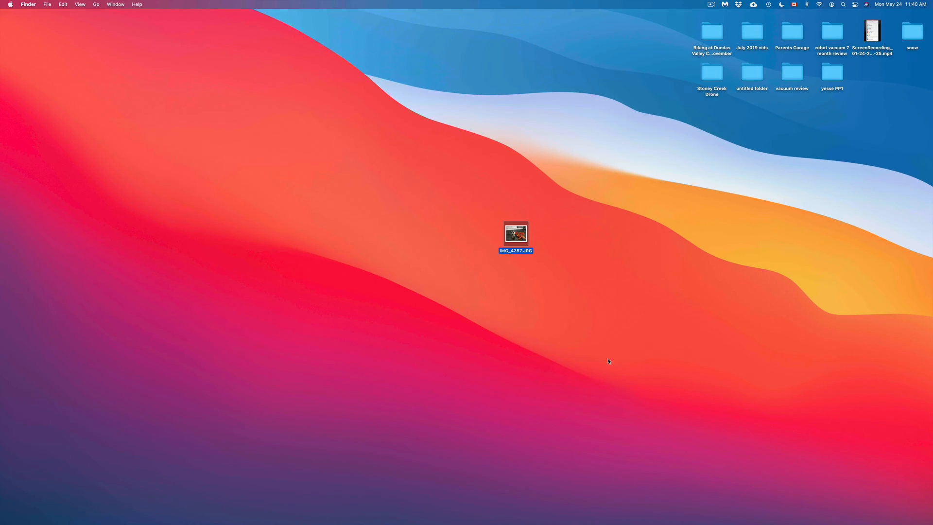
mouse_move(517, 245)
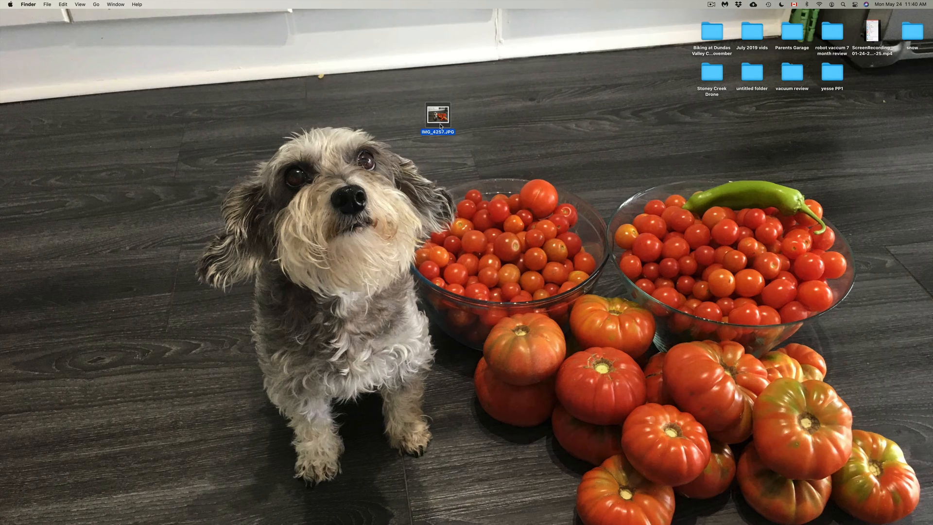
Reopen Desktop & Screen Saver and choose the Big Sur Graphic wallpaper.
click(10, 5)
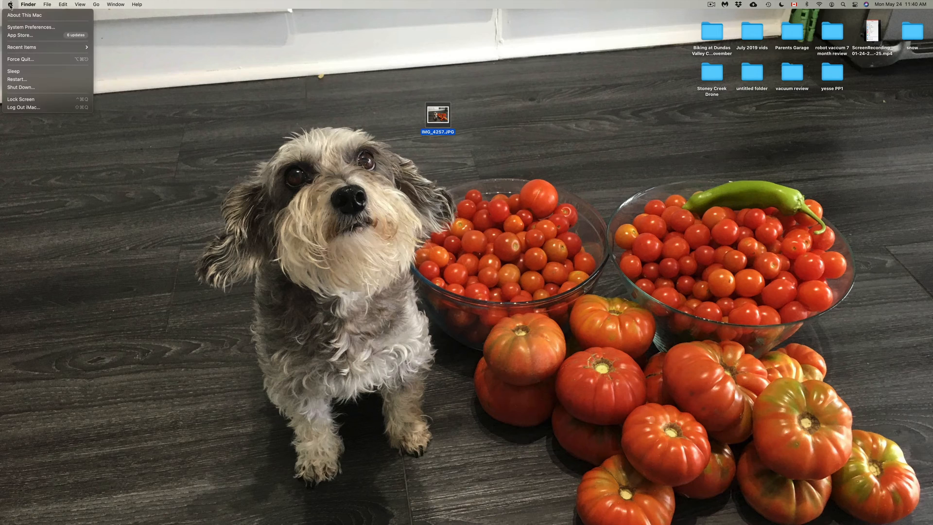
click(30, 26)
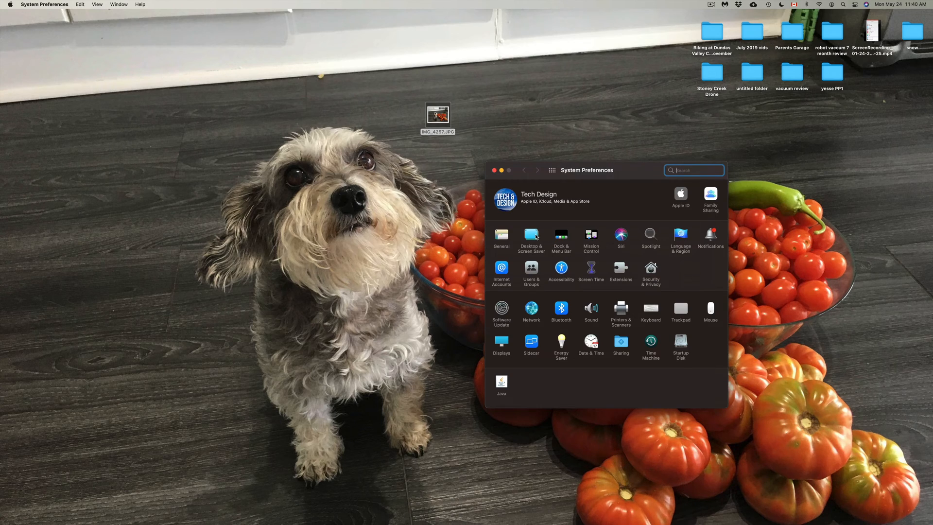
click(531, 235)
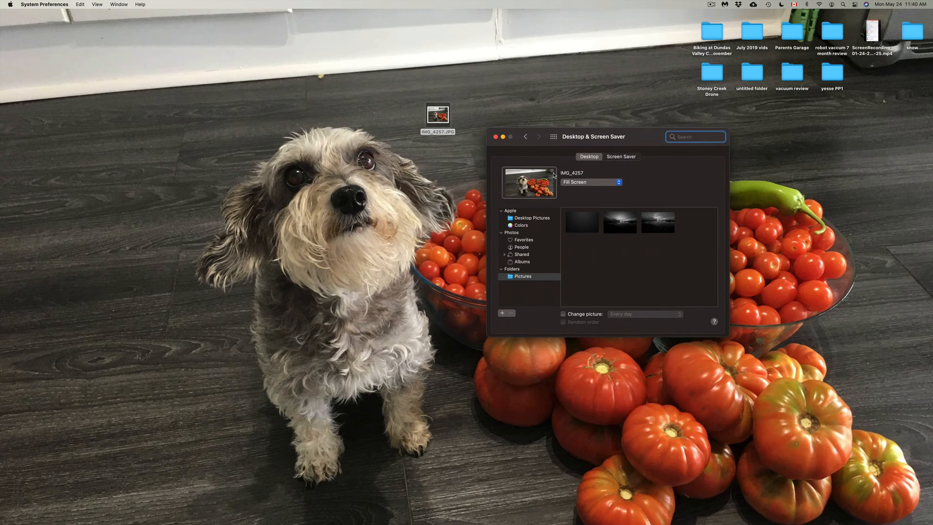
click(530, 218)
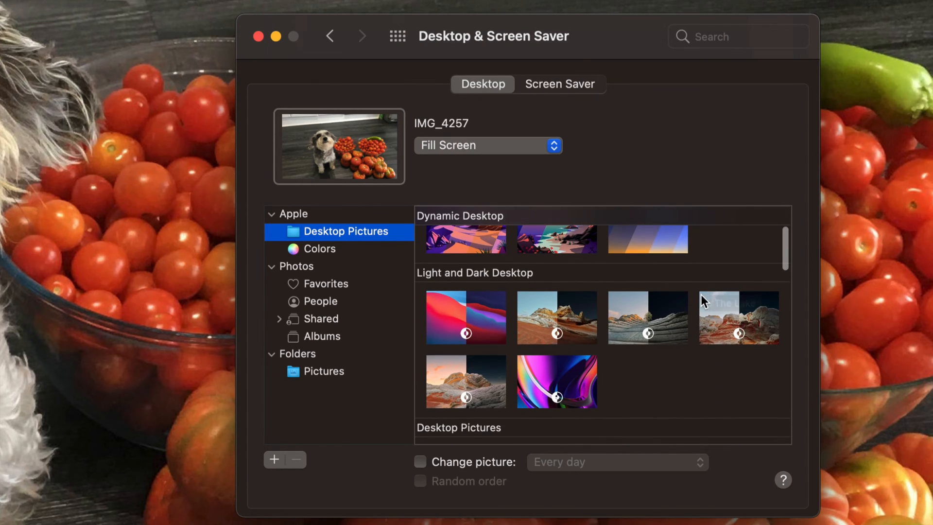
click(466, 318)
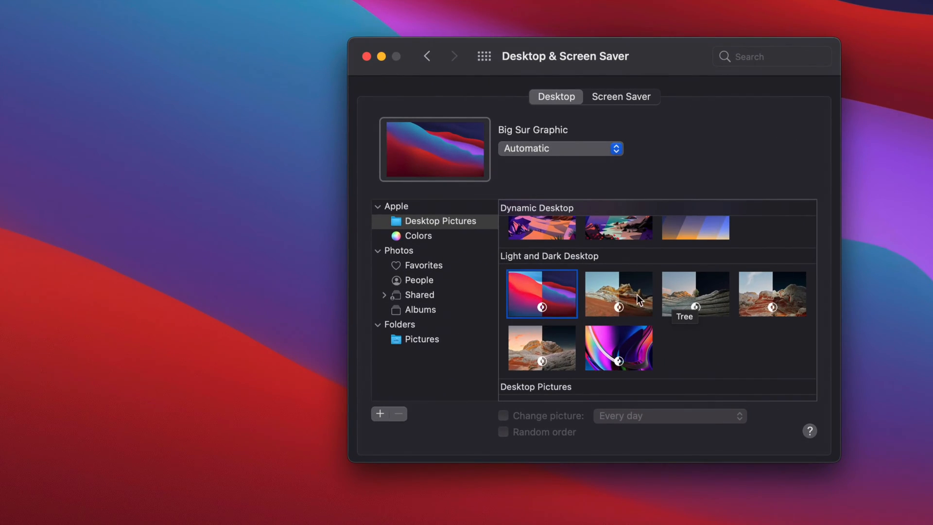
mouse_move(524, 298)
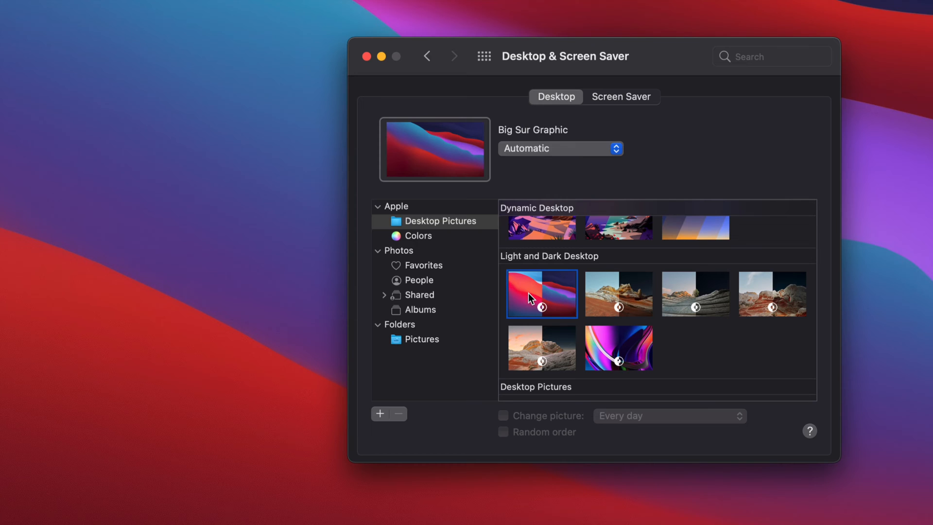
mouse_move(608, 311)
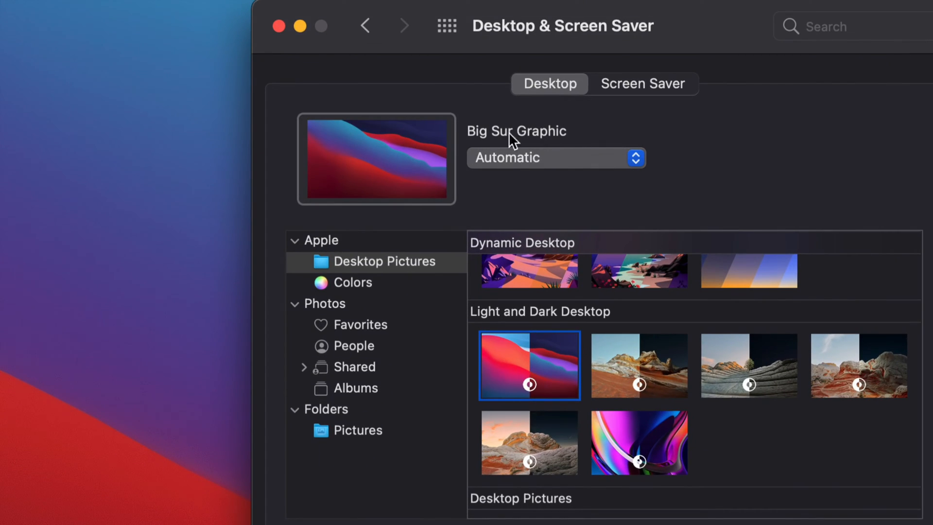
Toggle Big Sur Graphic between its Light (Still) and Dark (Still) versions.
click(556, 157)
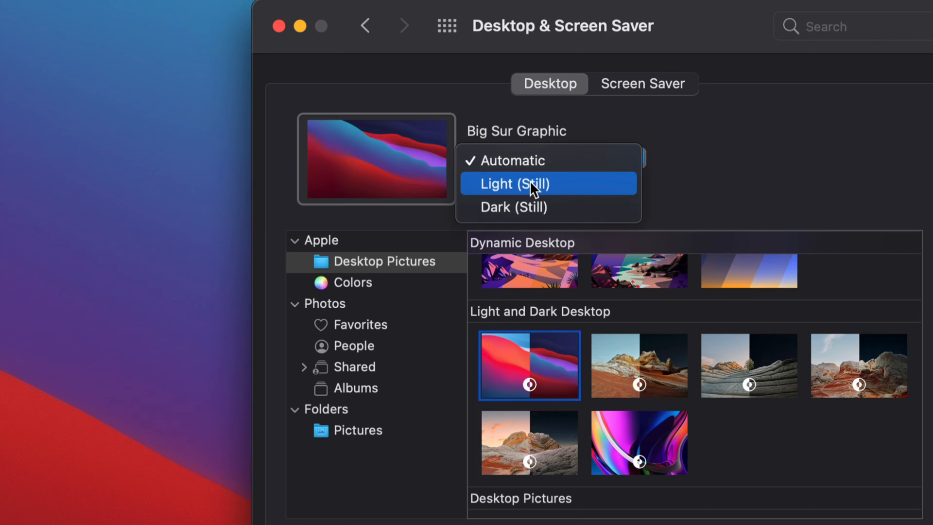
click(515, 183)
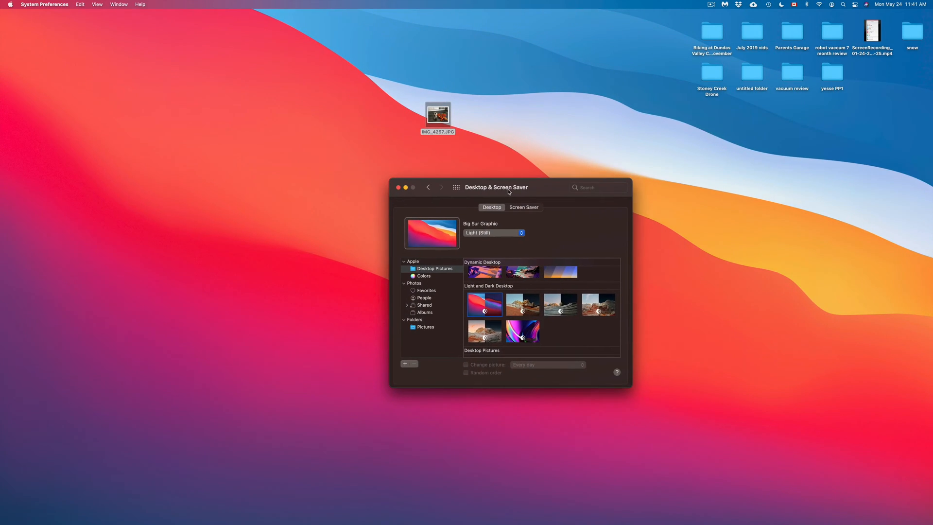
click(493, 232)
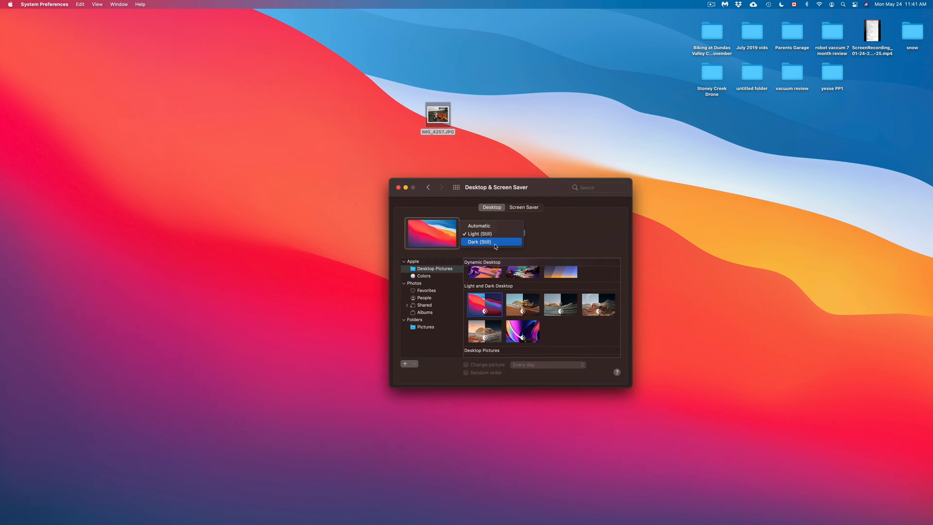
click(491, 241)
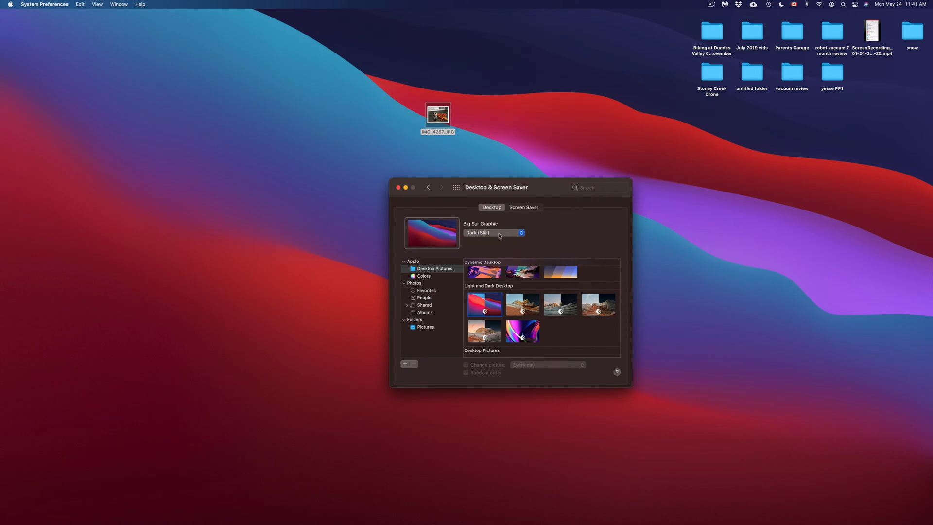
click(492, 232)
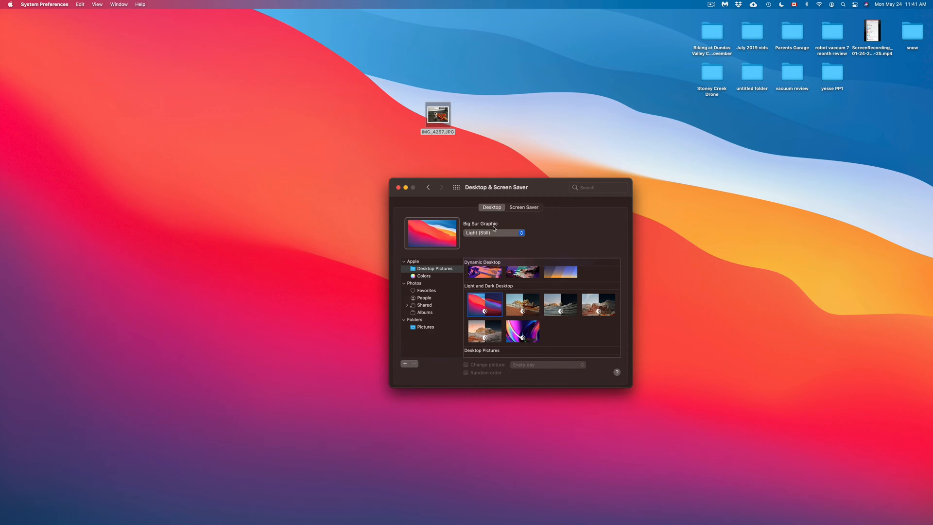
click(493, 233)
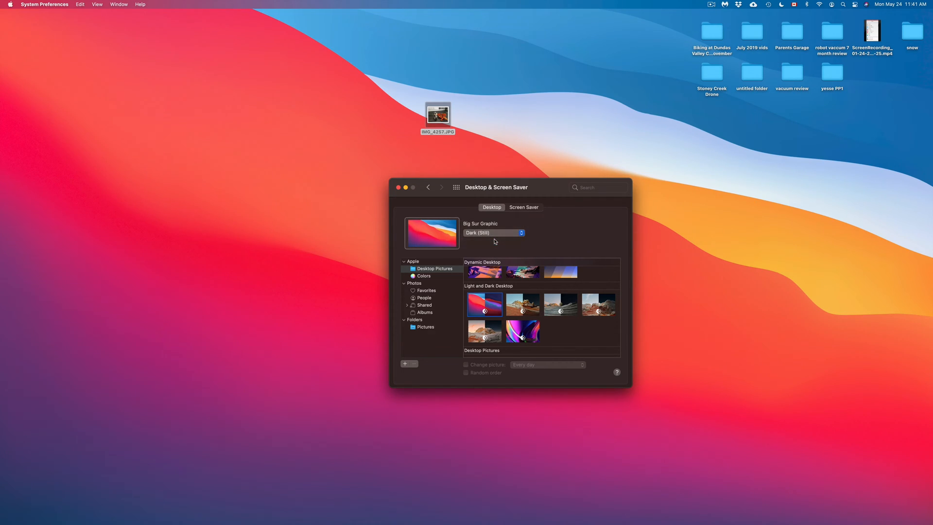
Try the Automatic appearance option, then settle on Light (Still) for Big Sur Graphic.
click(484, 304)
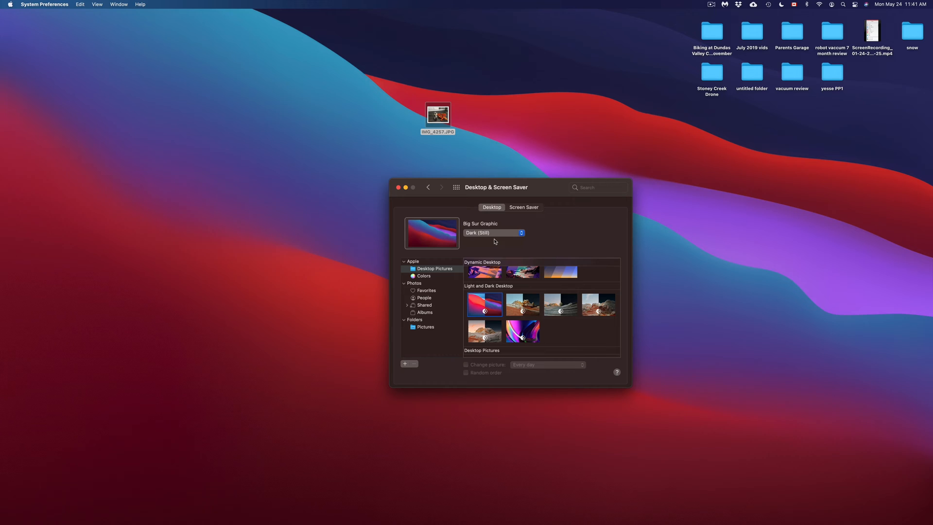
mouse_move(510, 237)
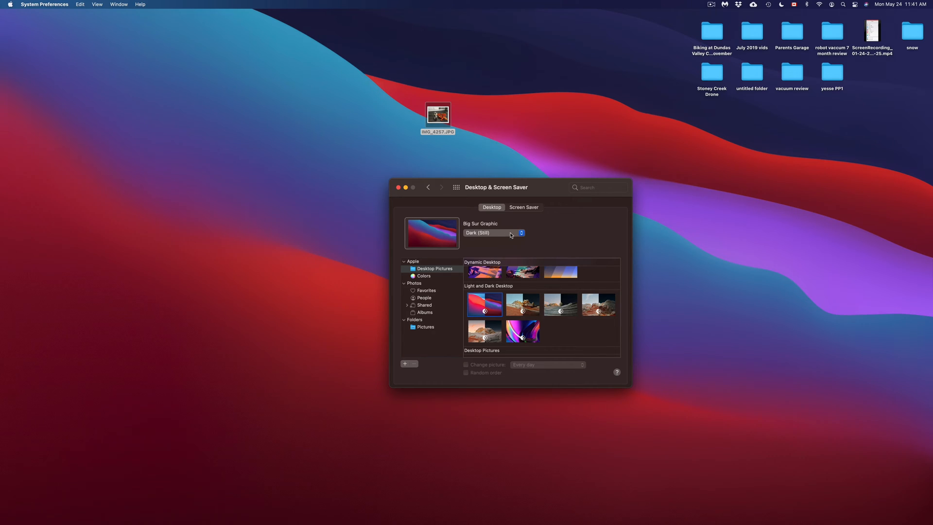
click(493, 233)
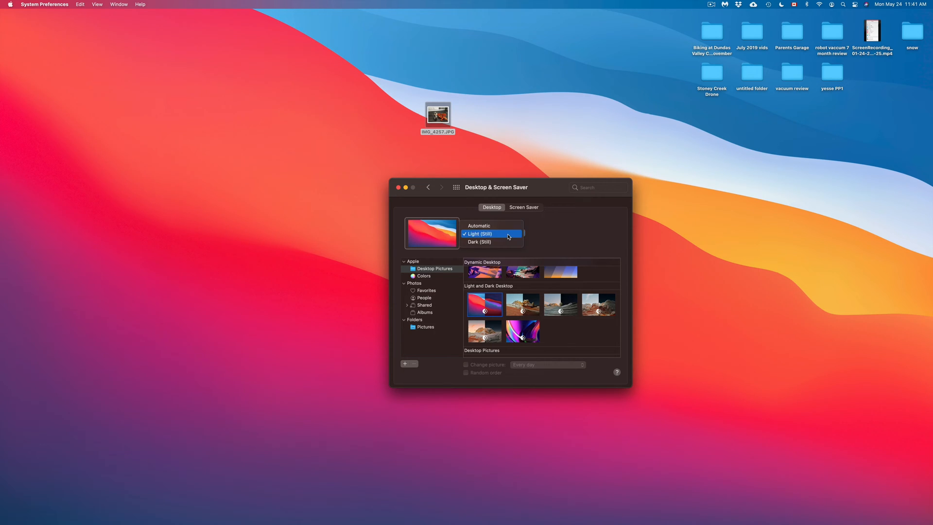
click(478, 225)
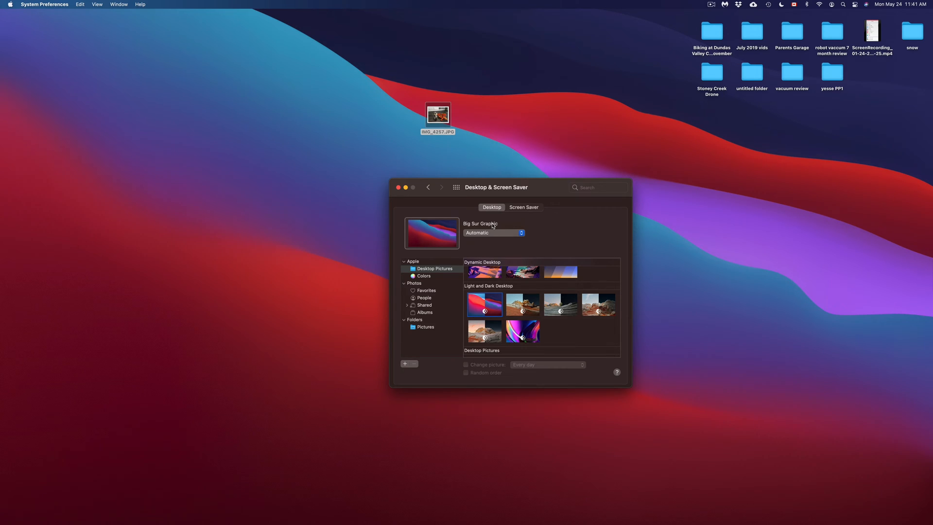
click(493, 233)
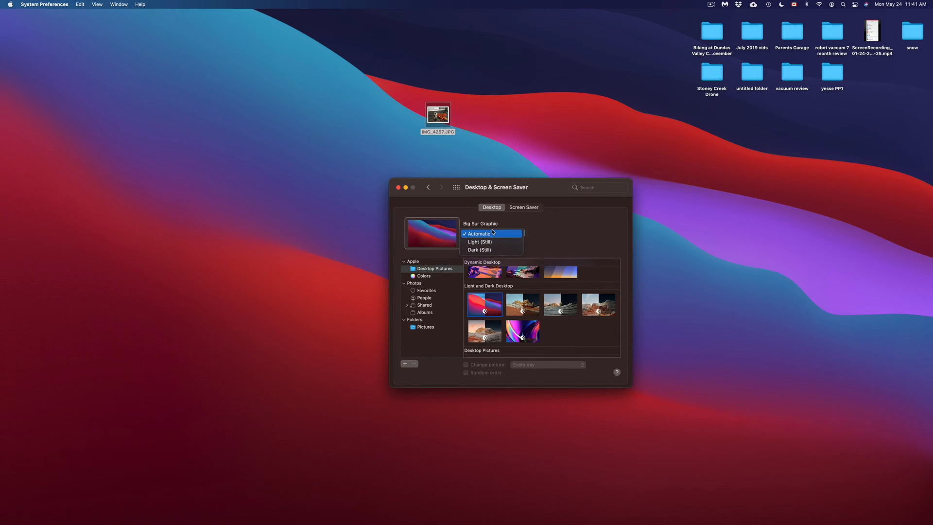
mouse_move(496, 241)
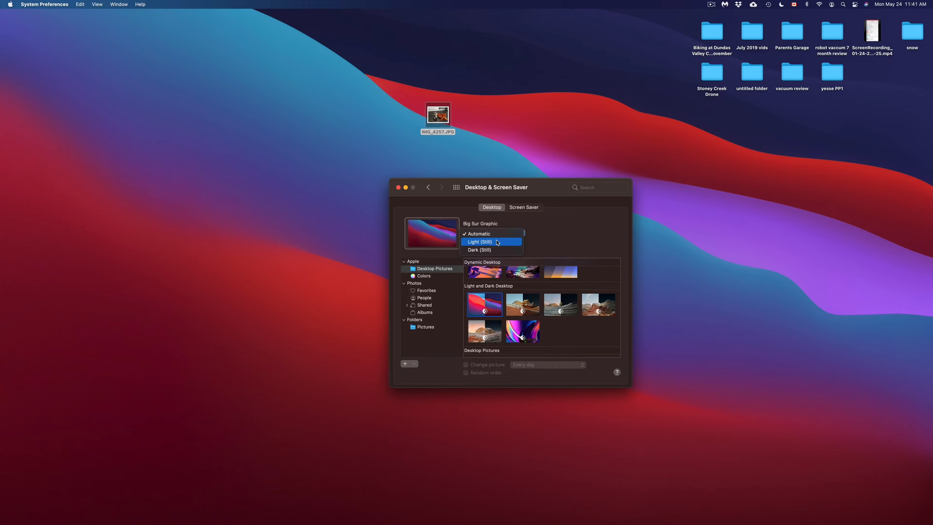
click(479, 241)
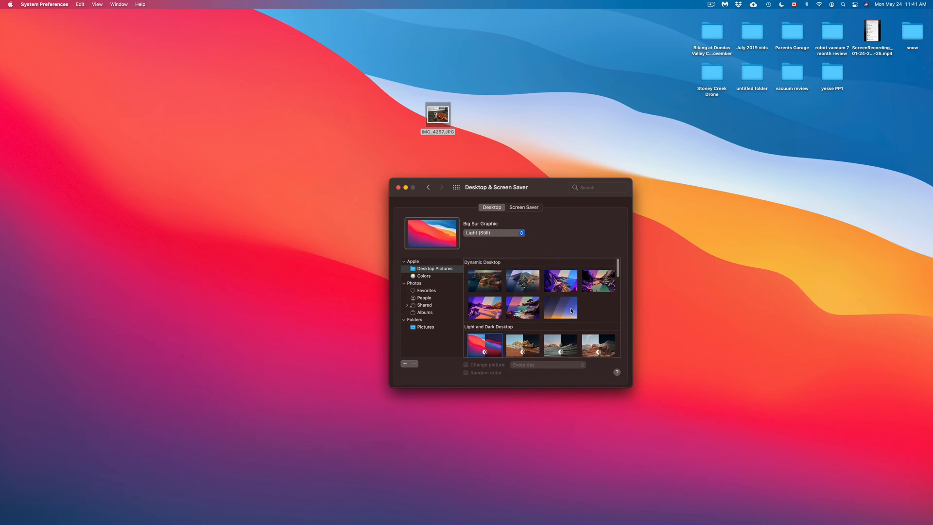
Select the Catalina wallpaper and set it to Dynamic so it changes throughout the day.
scroll(down, 3)
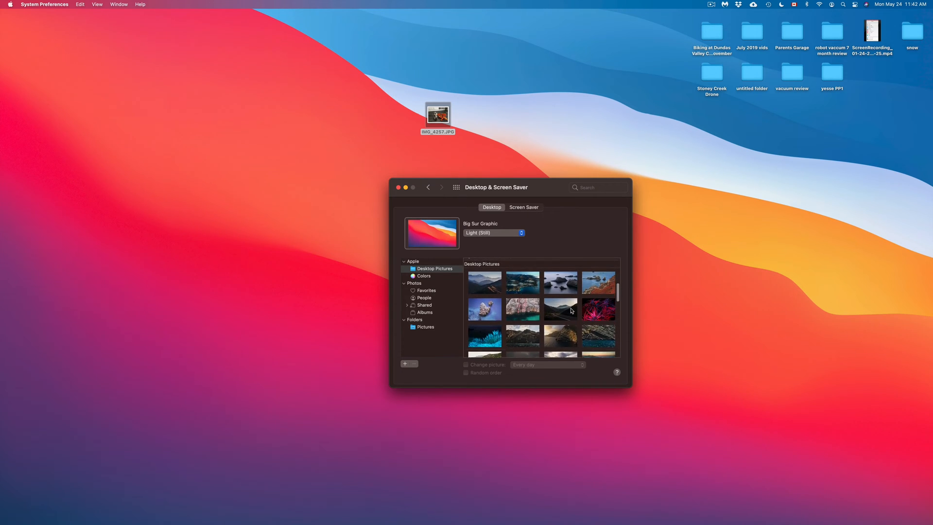
scroll(up, 3)
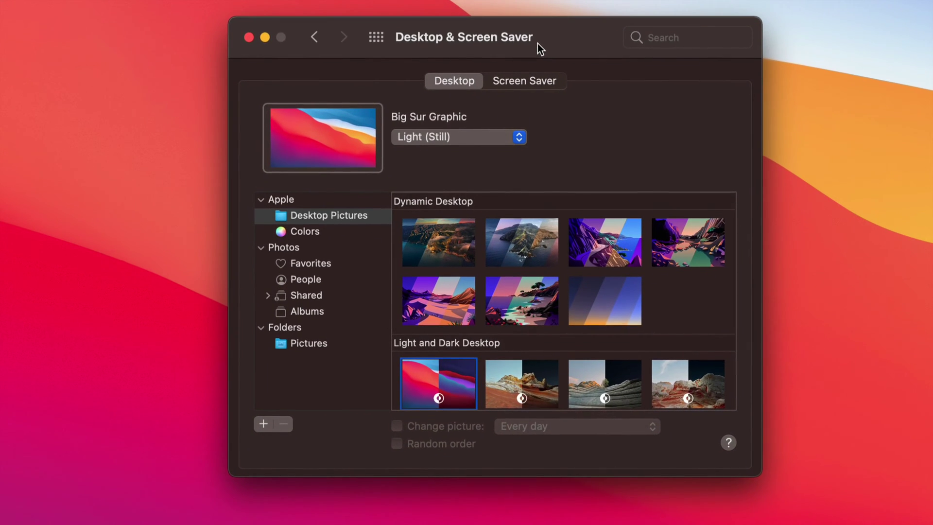
click(520, 241)
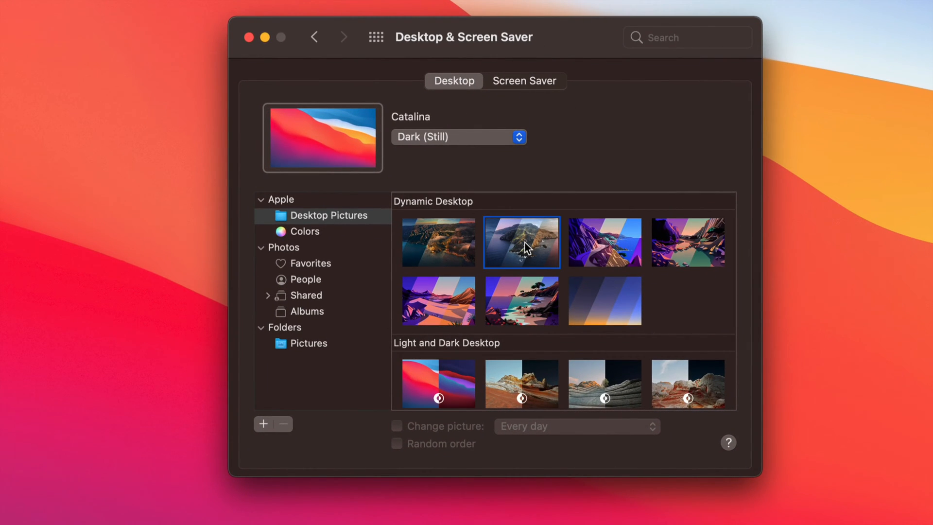
click(520, 241)
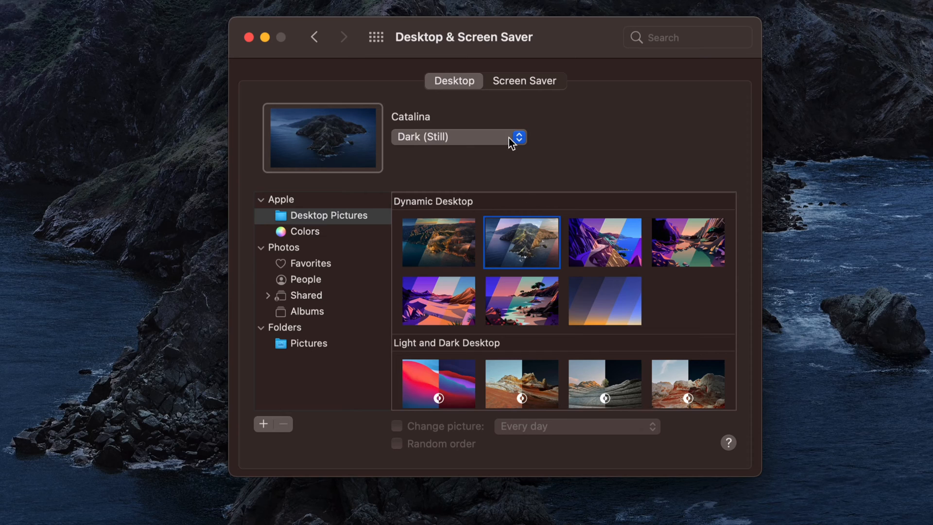
click(517, 137)
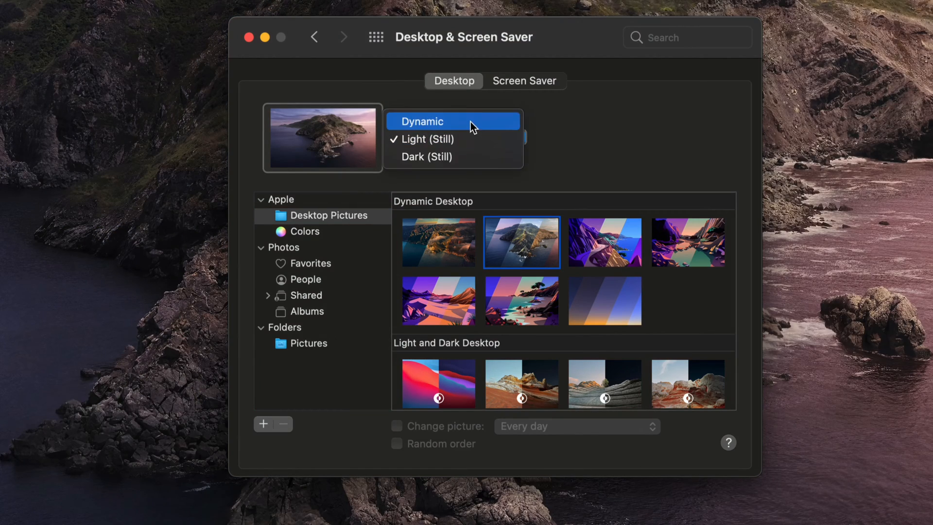
click(422, 122)
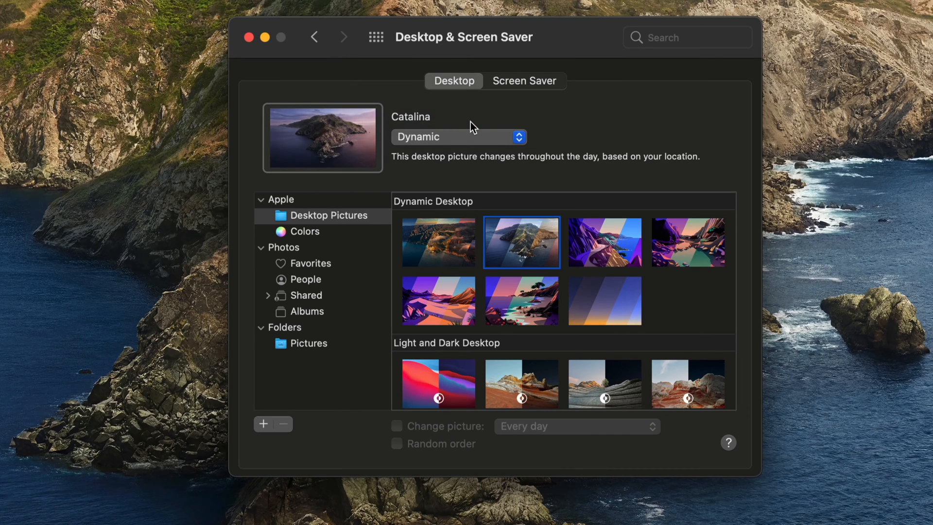
Make The Cliffs the desktop picture in its Dark (Still) version.
click(605, 242)
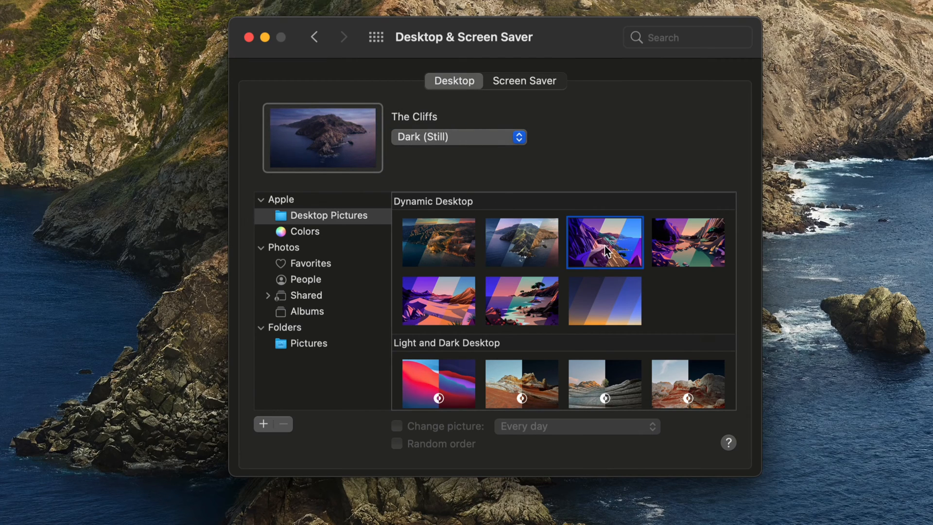
scroll(down, 3)
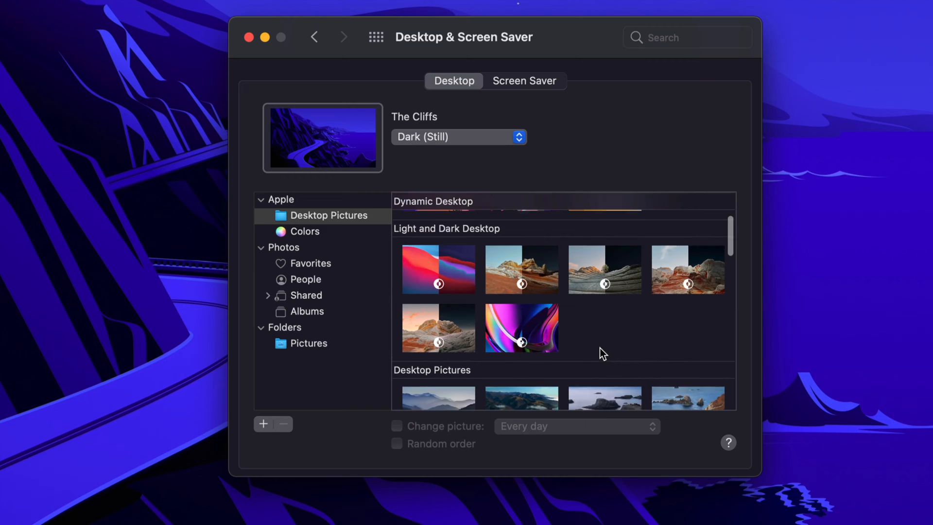
Sample Big Sur Graphic, Peak, the dark sea rocks still and Big Sur Coastline.
click(438, 276)
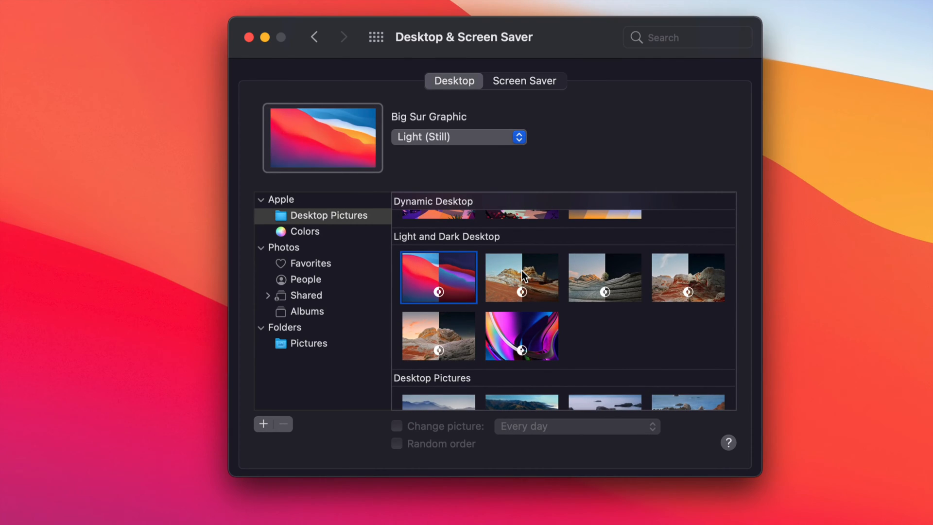
click(521, 278)
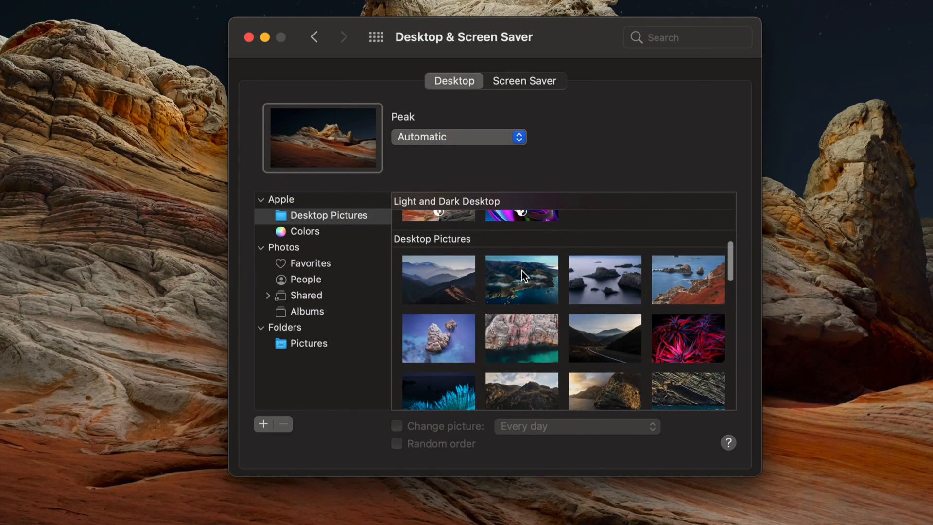
click(605, 280)
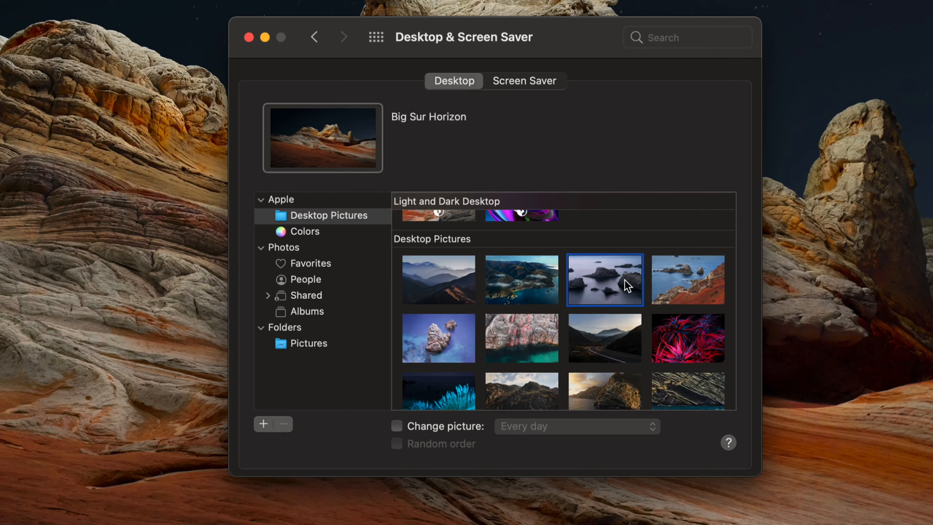
click(688, 280)
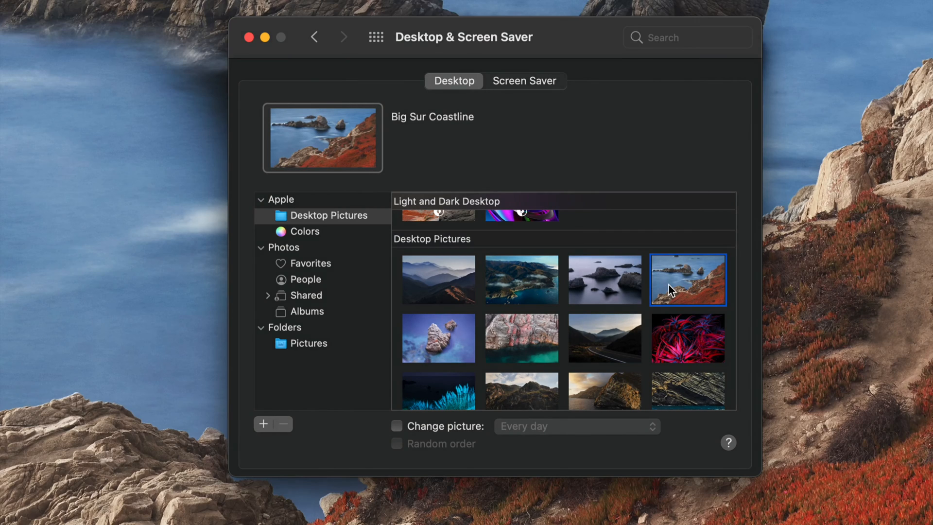
Browse the still pictures list and set Big Sur Water's Edge as the desktop picture.
scroll(down, 3)
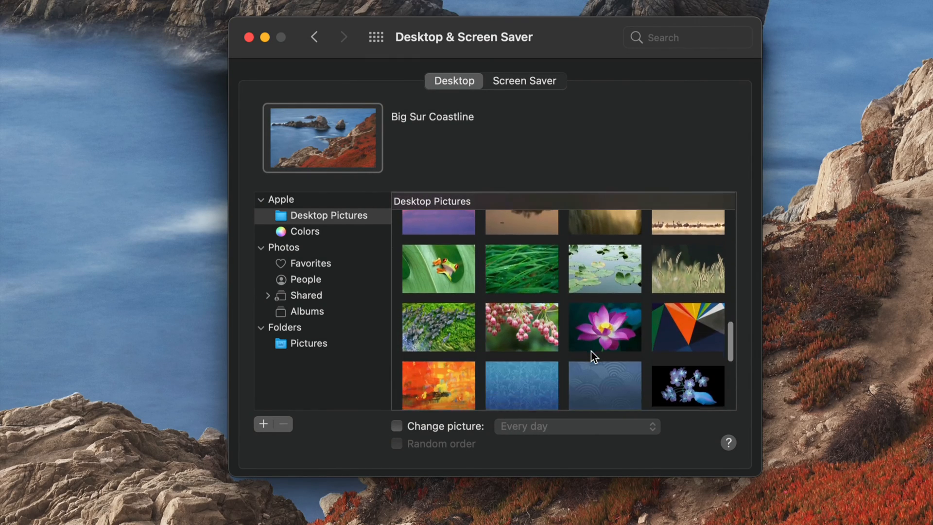
scroll(down, 3)
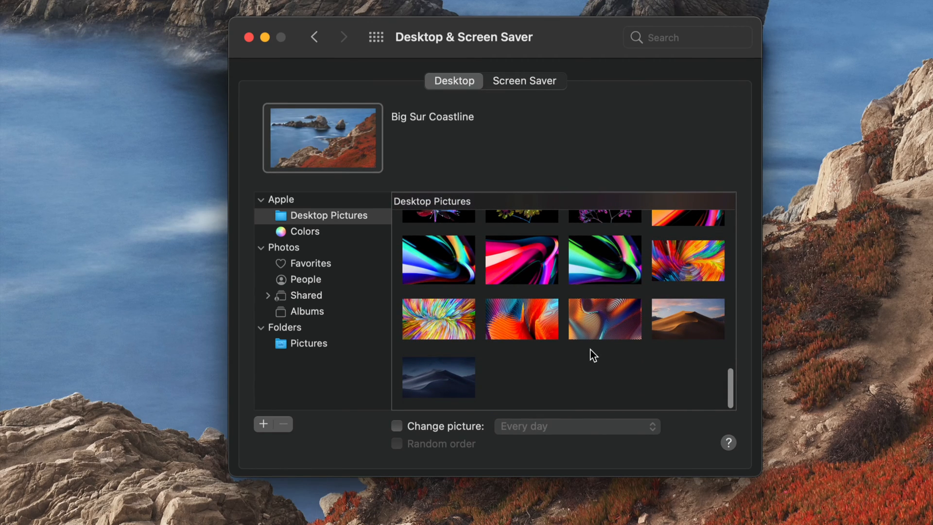
scroll(up, 3)
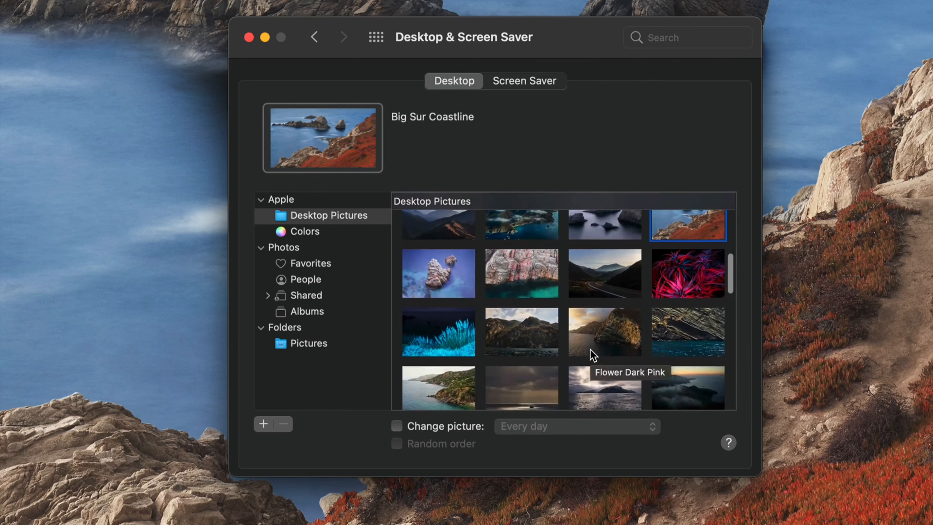
scroll(up, 3)
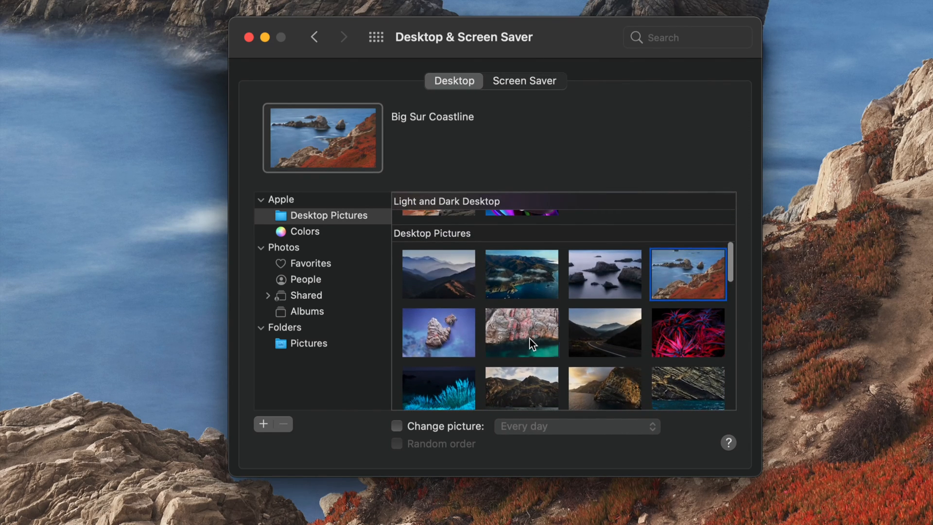
click(521, 332)
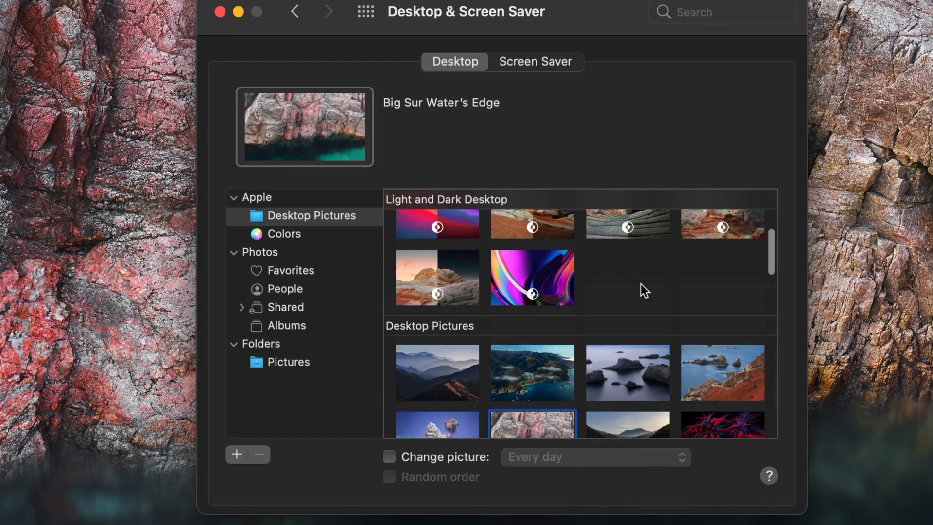
Pick Big Sur Graphic, briefly try the Big Sur dynamic picture, then return to Big Sur Graphic Light (Still).
scroll(up, 3)
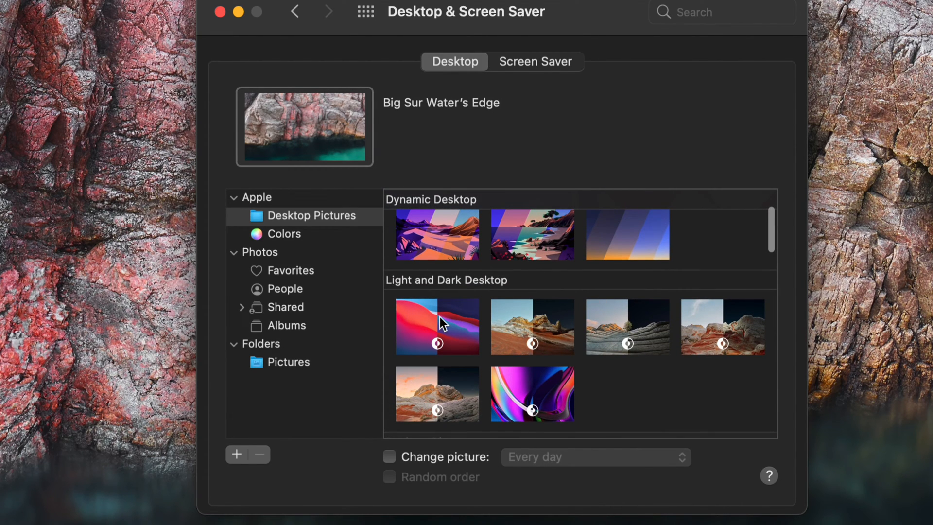
click(436, 326)
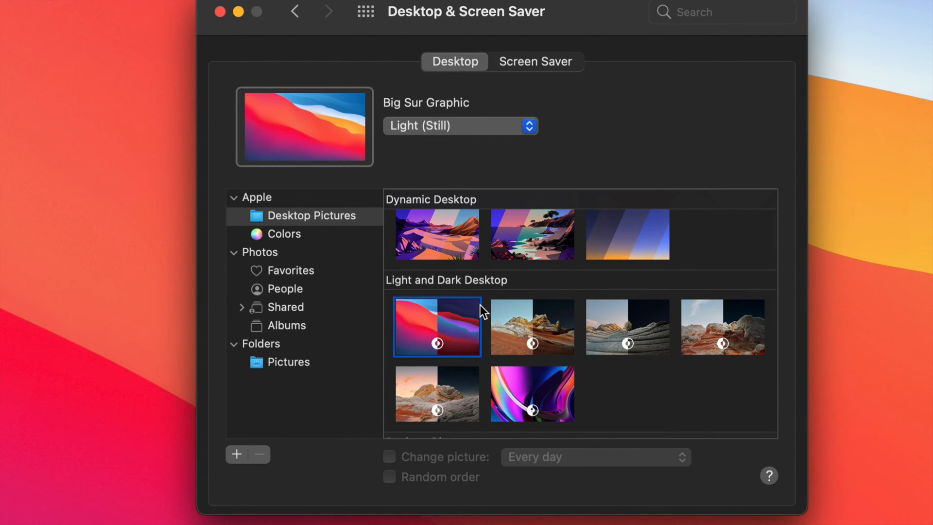
click(437, 246)
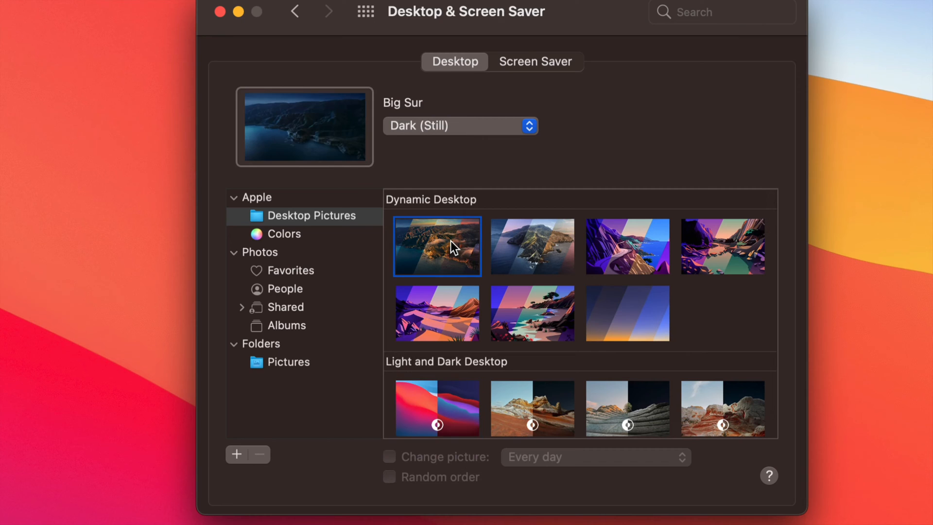
click(437, 408)
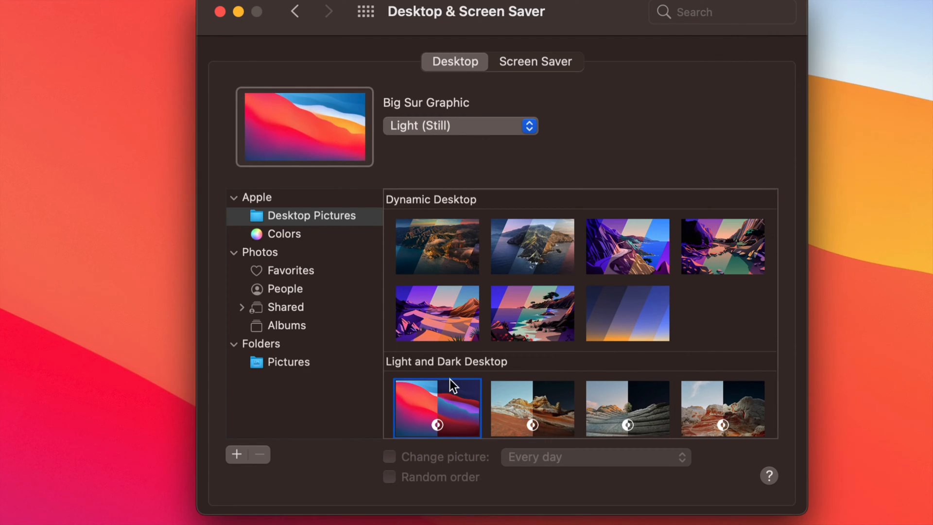
mouse_move(439, 157)
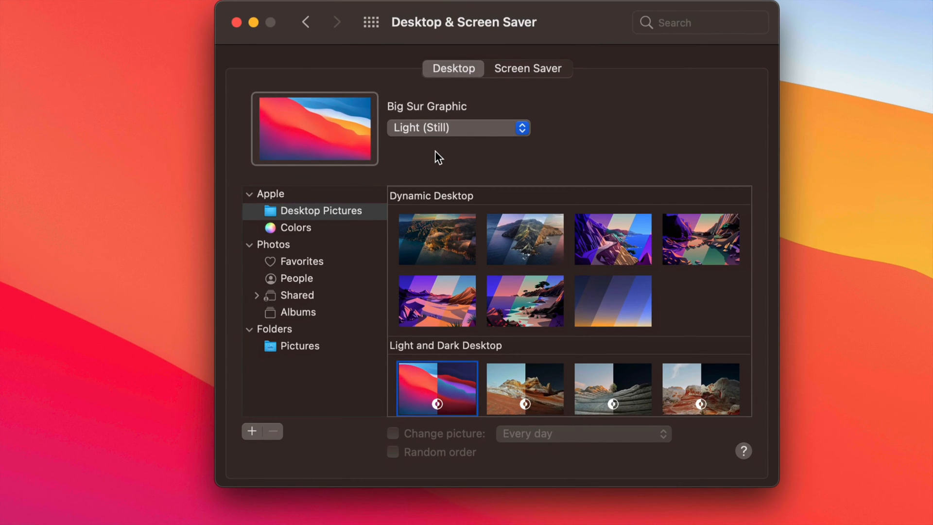
mouse_move(348, 299)
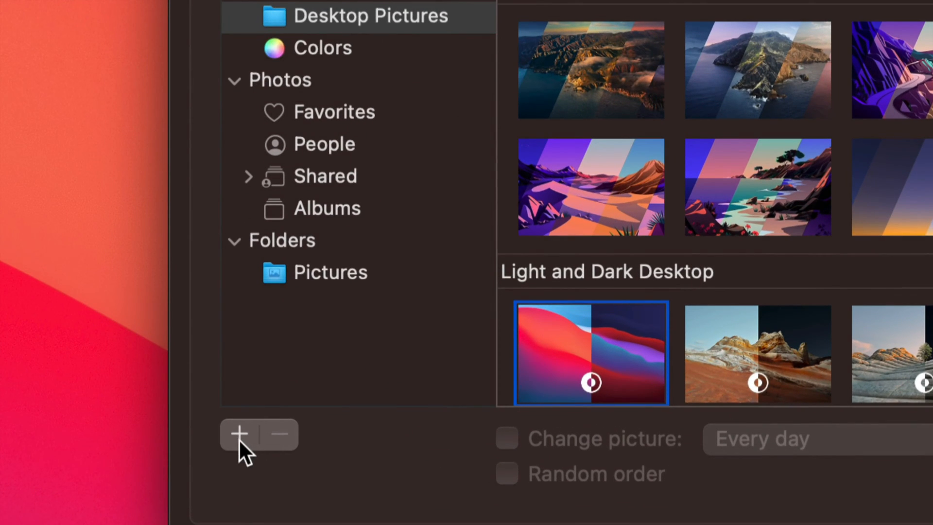
mouse_move(454, 326)
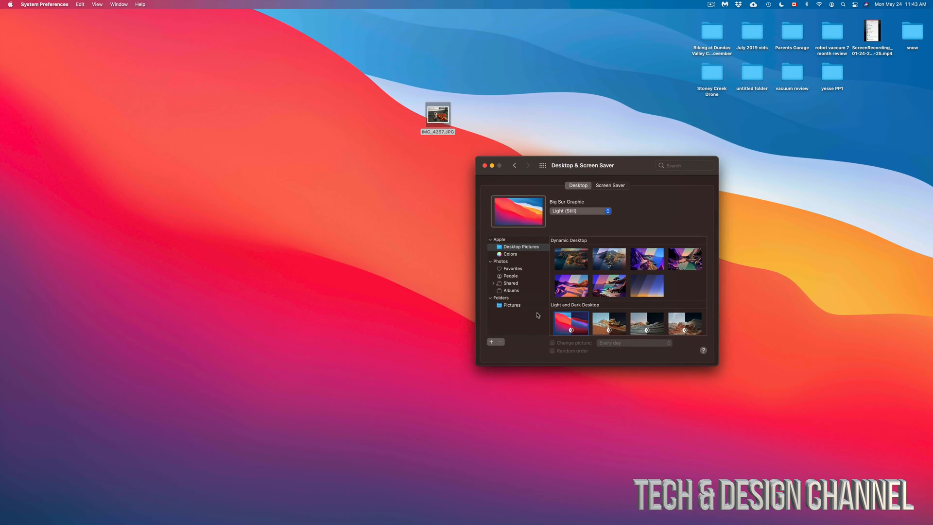
Close System Preferences and show IMG_4257.JPG's shortcut menu offering Set Desktop Picture.
click(490, 166)
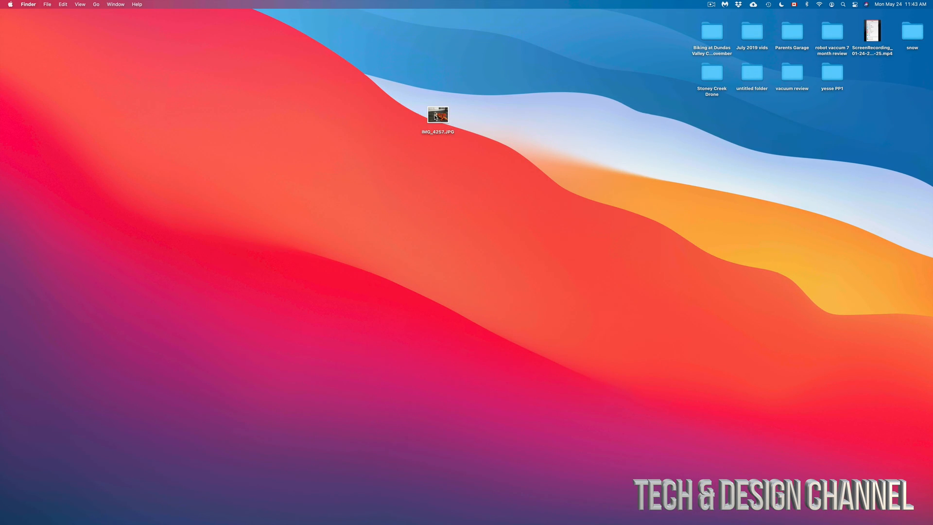
right_click(437, 115)
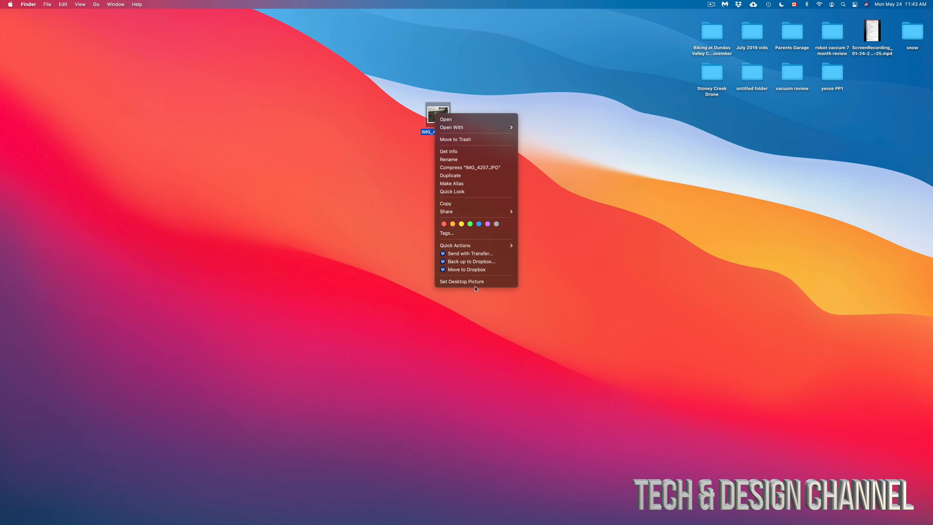